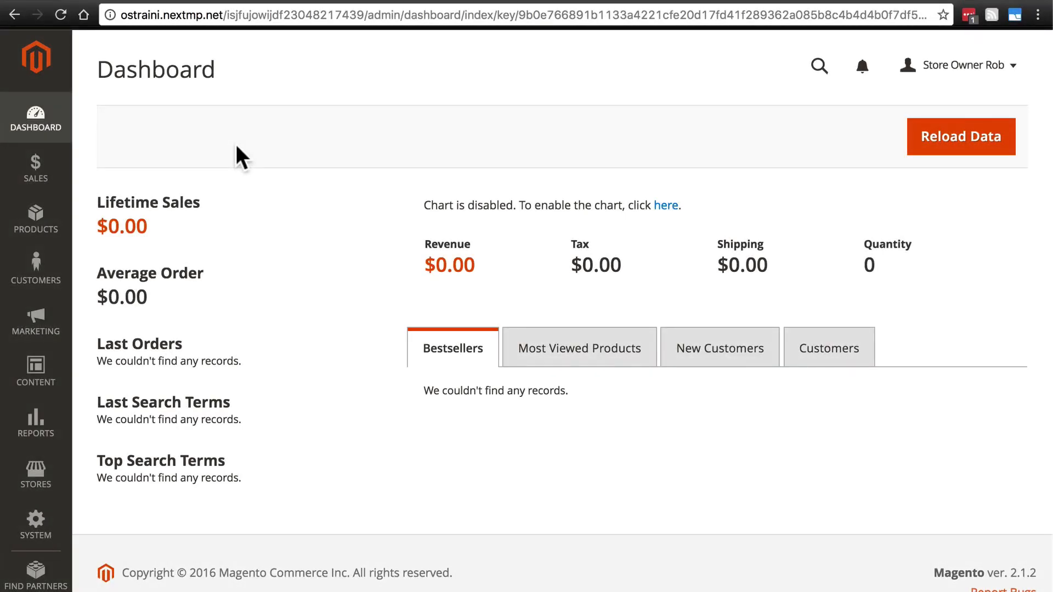
# - Go to Content > Design > Configuration to list the design scopes
pyautogui.click(35, 373)
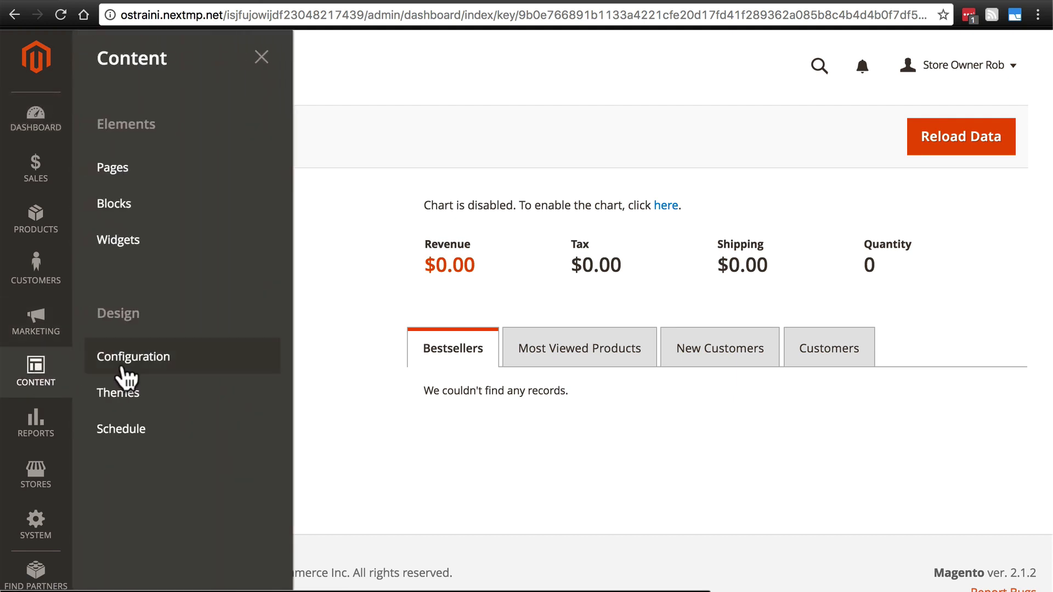
pyautogui.click(133, 356)
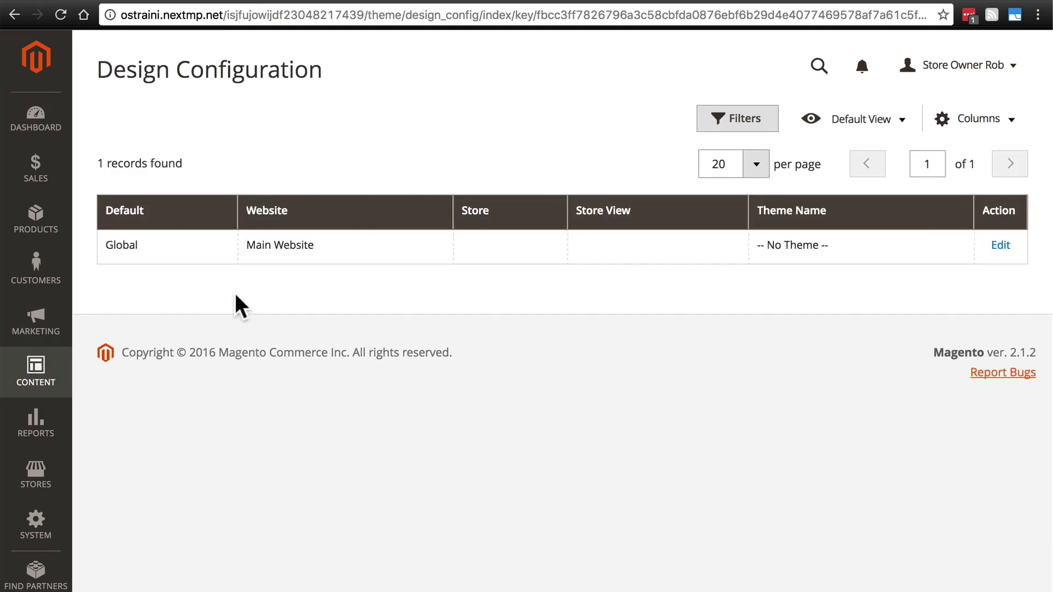
pyautogui.moveTo(766, 245)
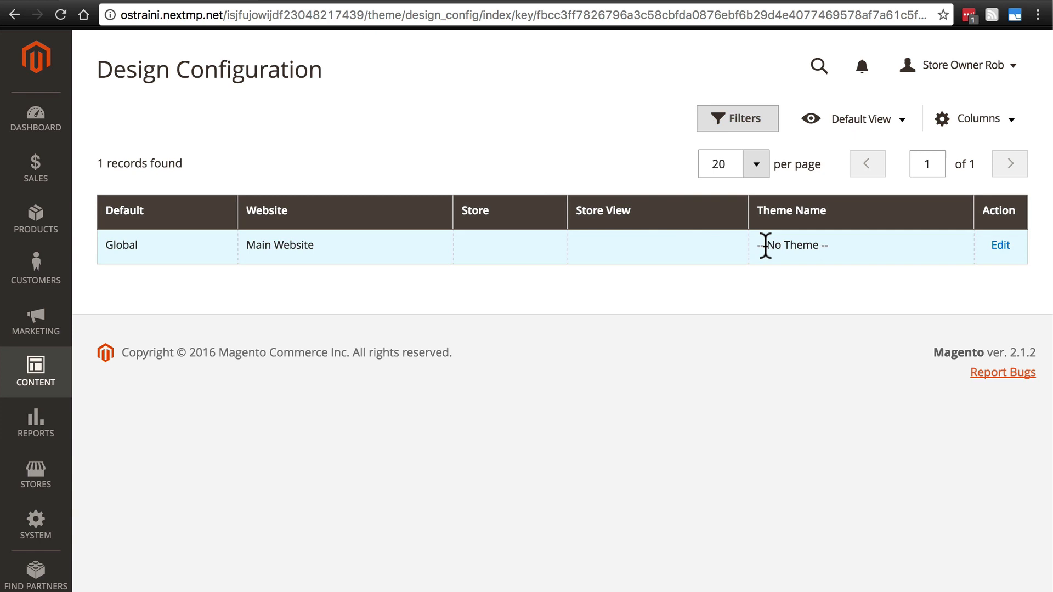
pyautogui.moveTo(511, 251)
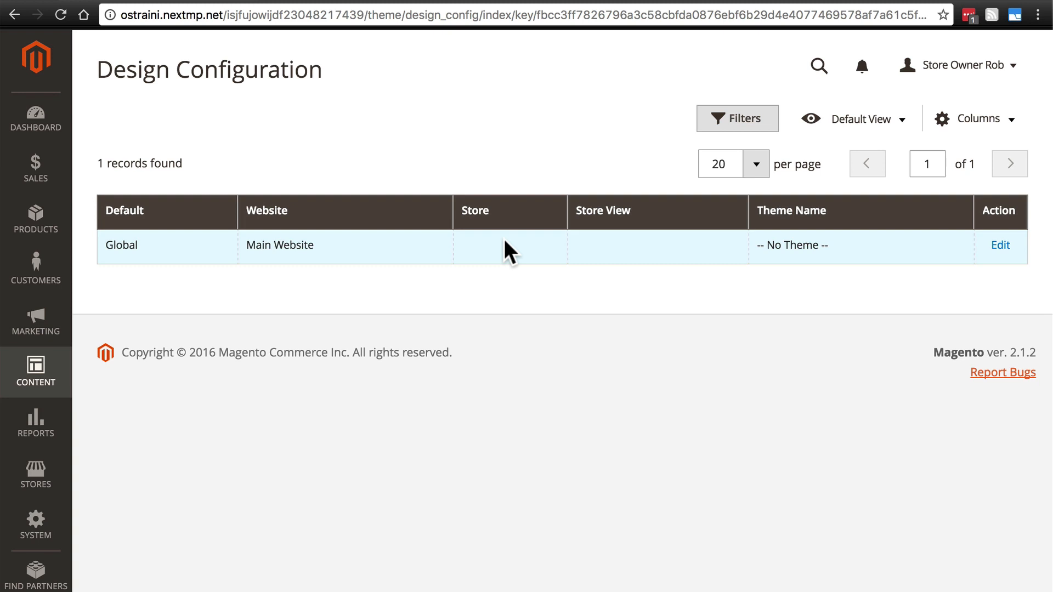
pyautogui.moveTo(506, 267)
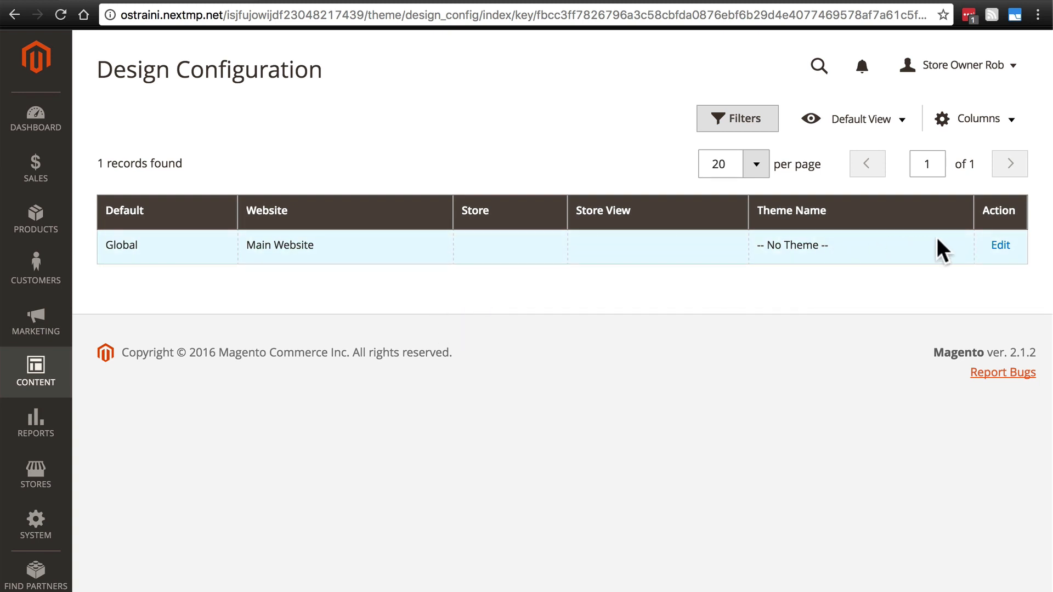
# - Edit the Main Website design record and view the Luma storefront home page
pyautogui.click(999, 245)
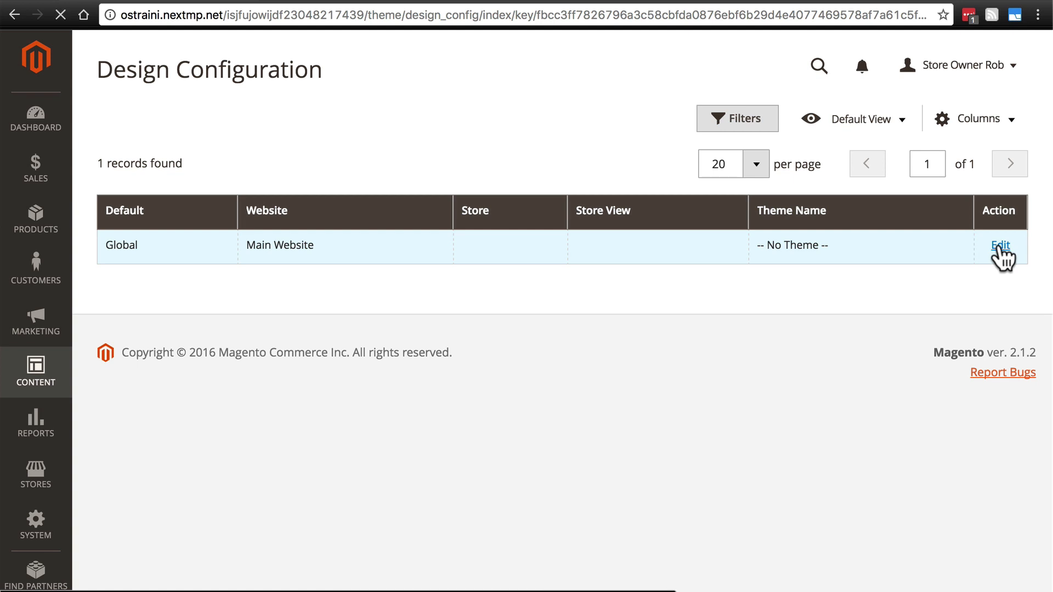
pyautogui.click(999, 245)
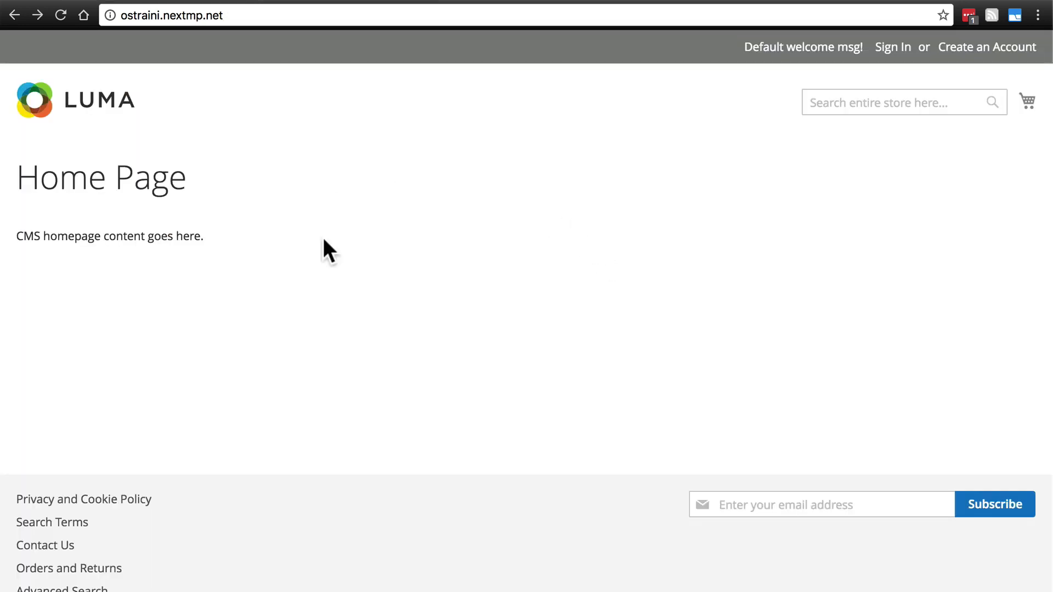
pyautogui.moveTo(520, 333)
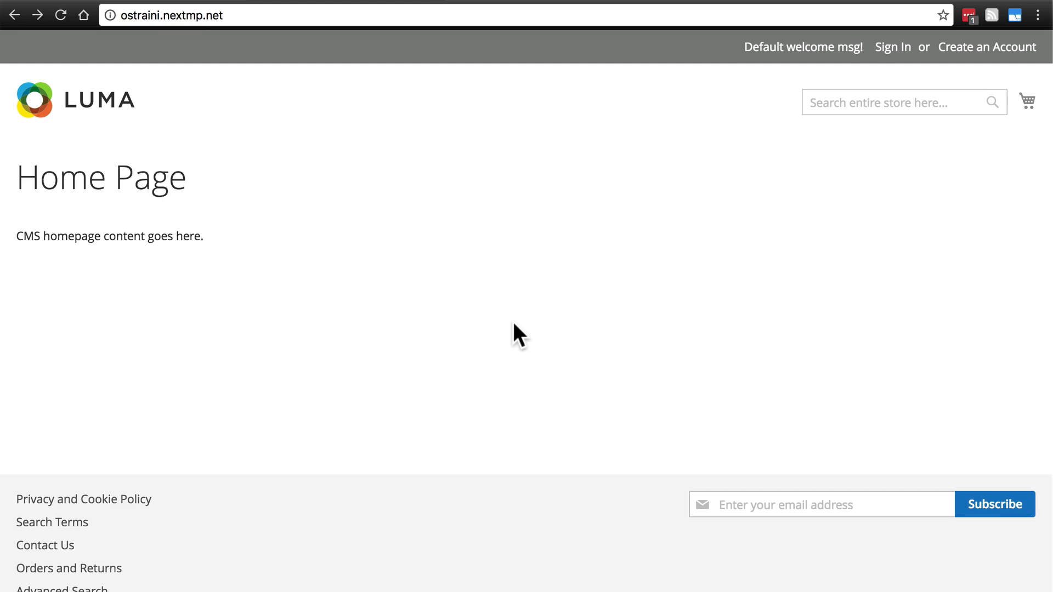
pyautogui.moveTo(204, 205)
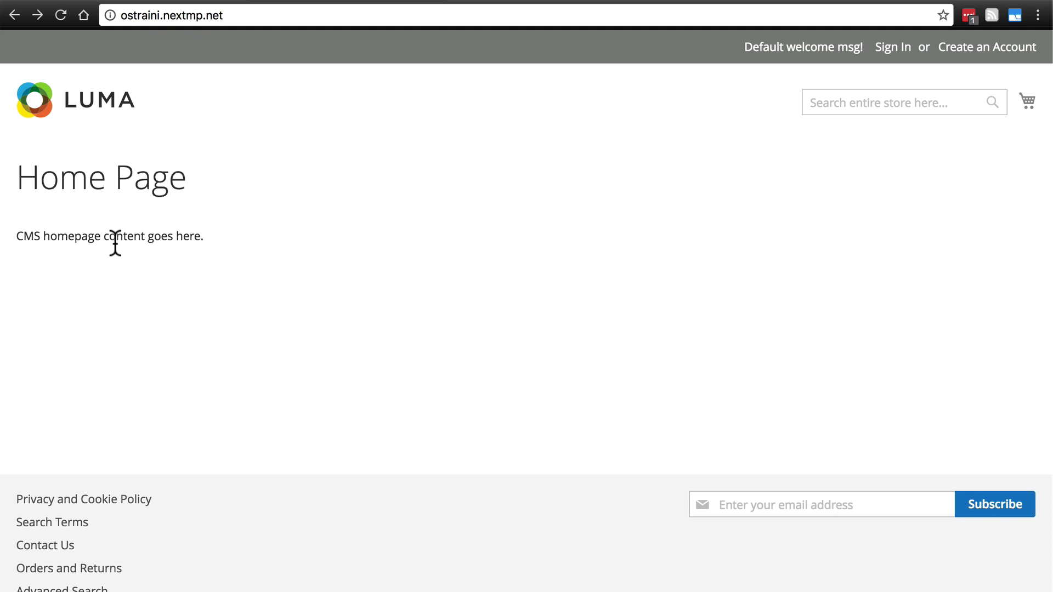
pyautogui.moveTo(223, 255)
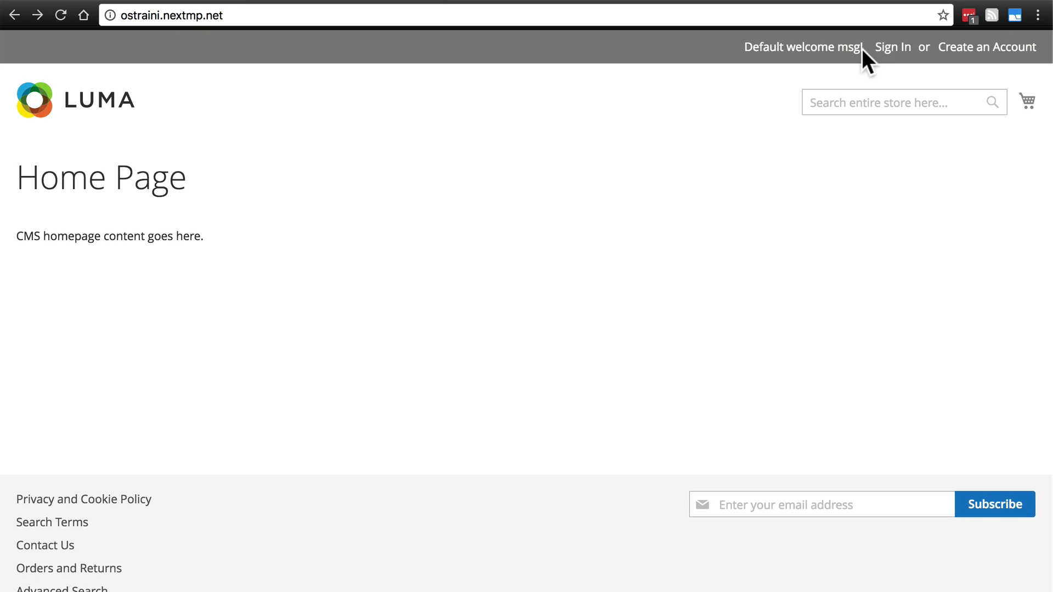
pyautogui.moveTo(629, 281)
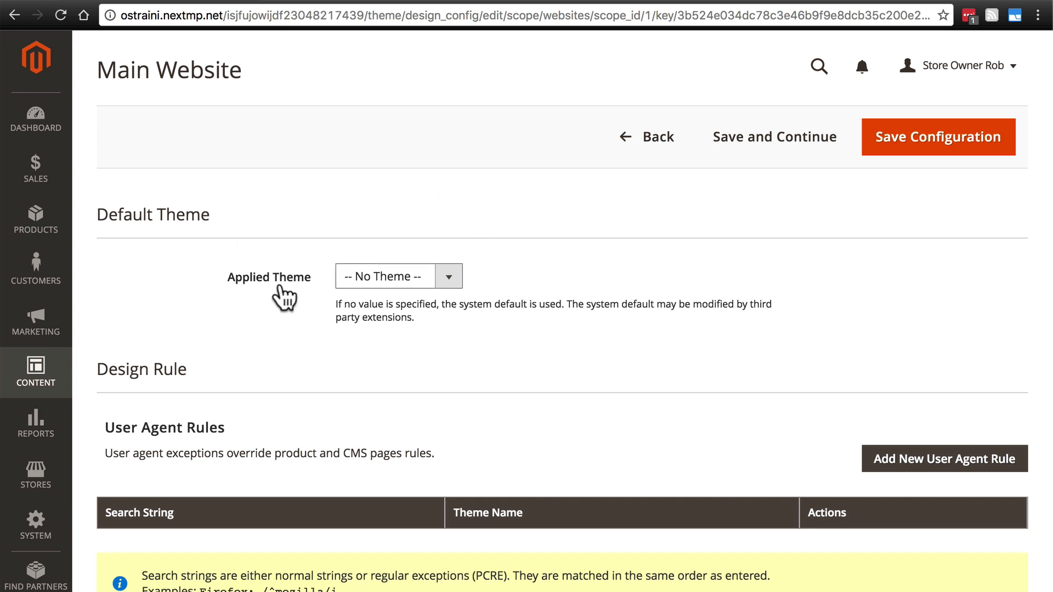
pyautogui.moveTo(462, 299)
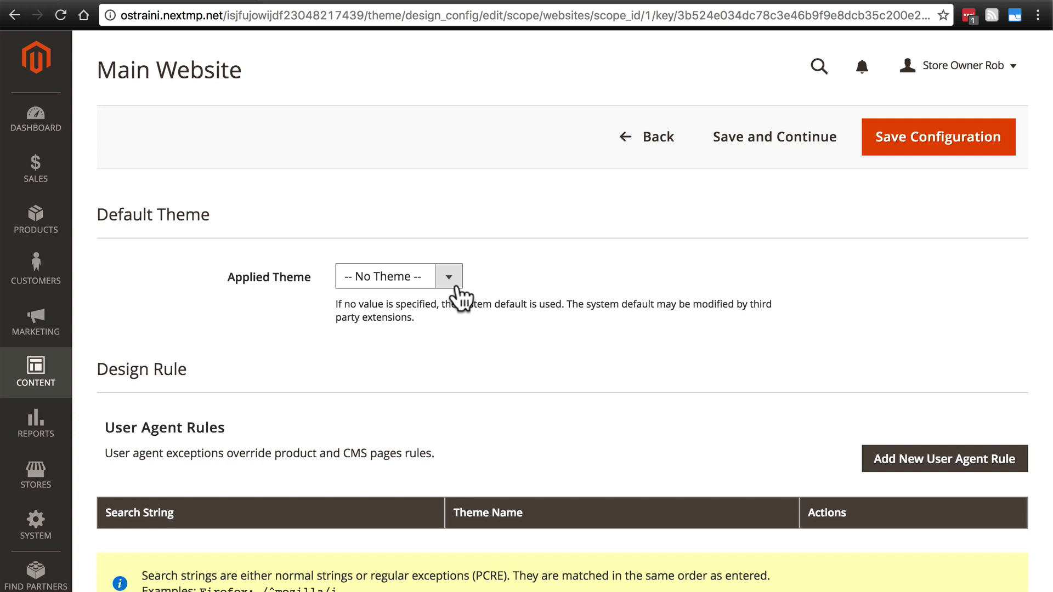
pyautogui.moveTo(460, 294)
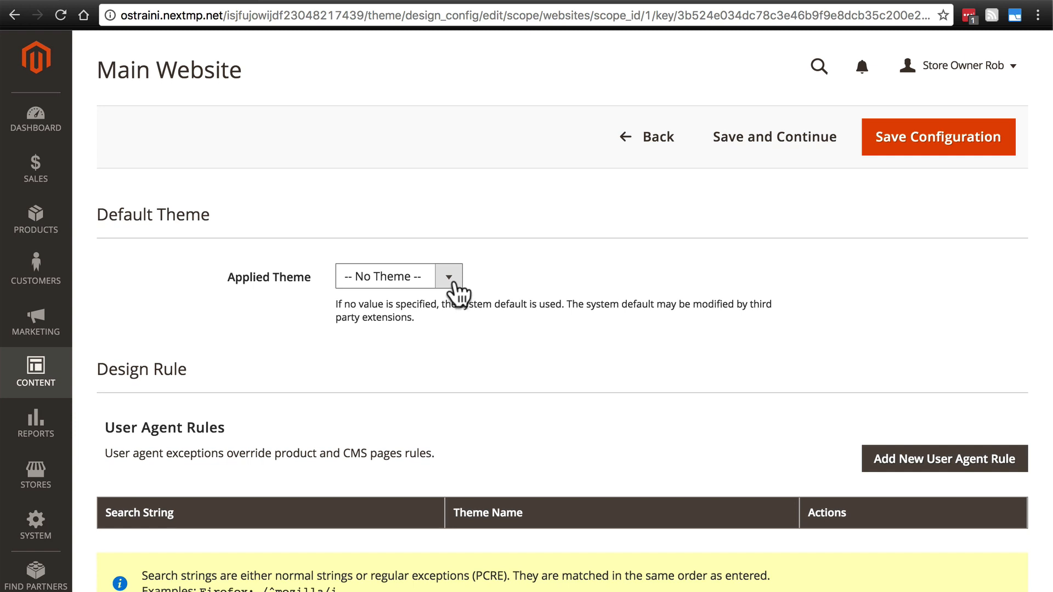
pyautogui.scroll(-3)
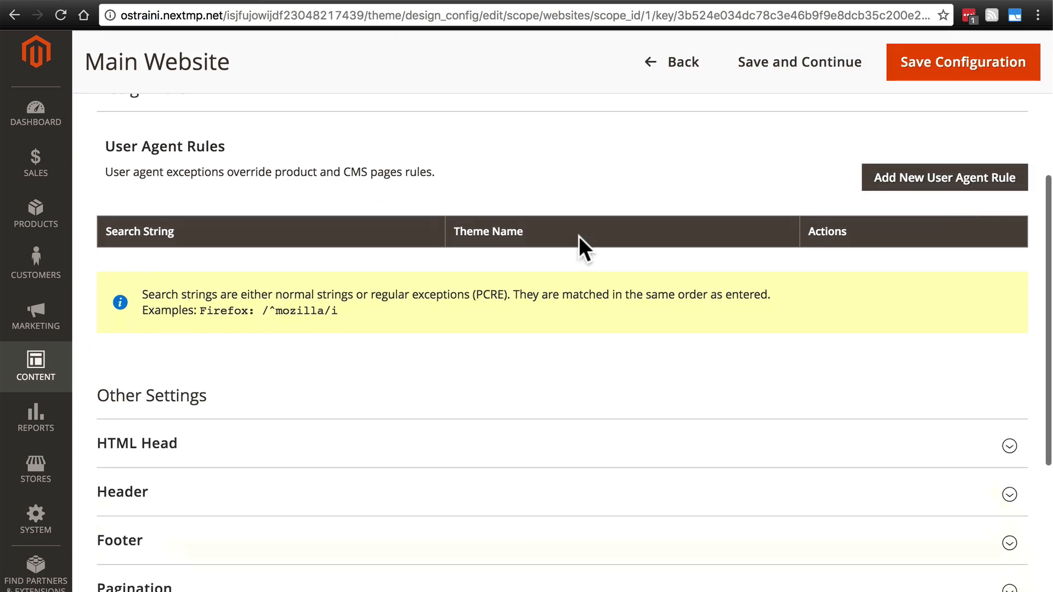
pyautogui.scroll(-3)
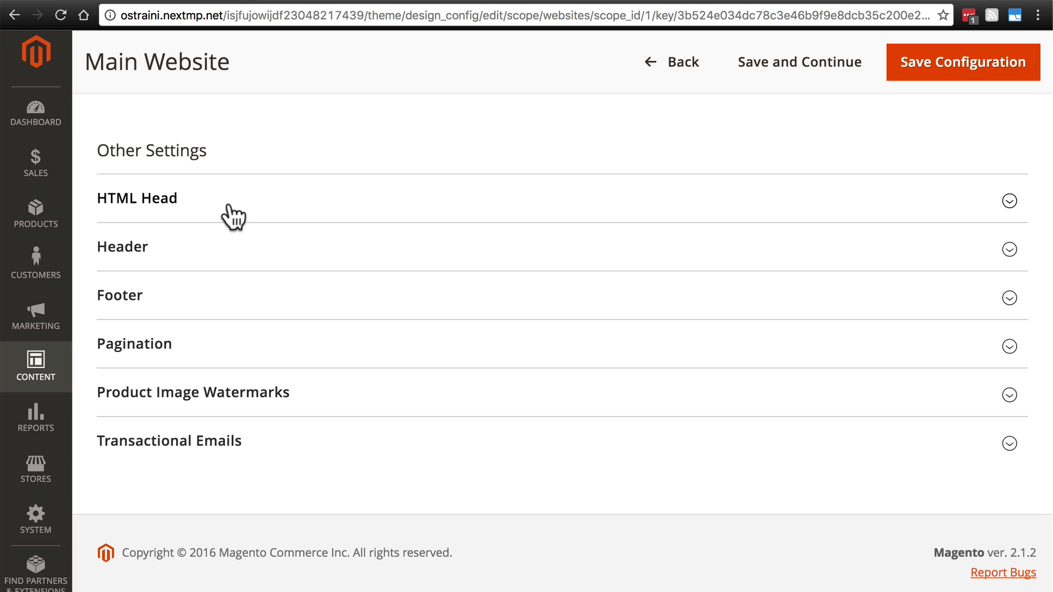
pyautogui.moveTo(381, 209)
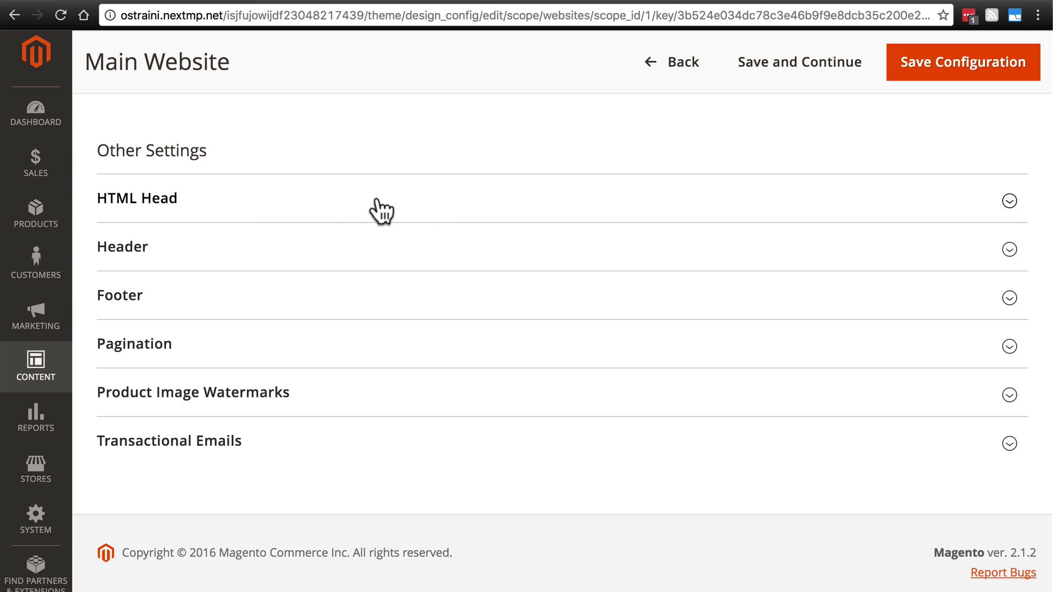
# - Expand the HTML Head section and scroll through its title, description and keyword fields
pyautogui.click(137, 198)
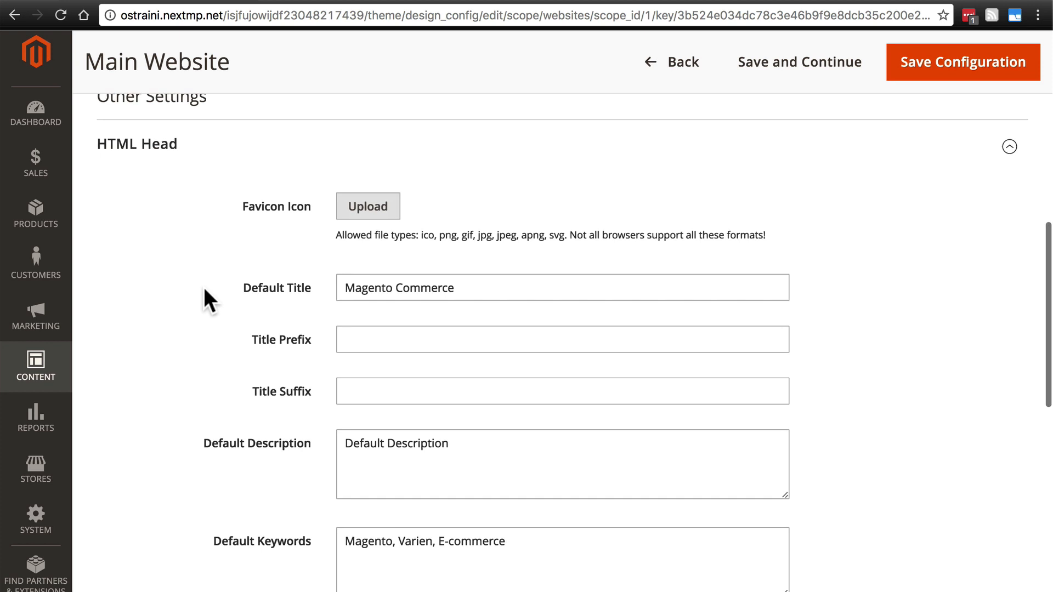
pyautogui.scroll(-3)
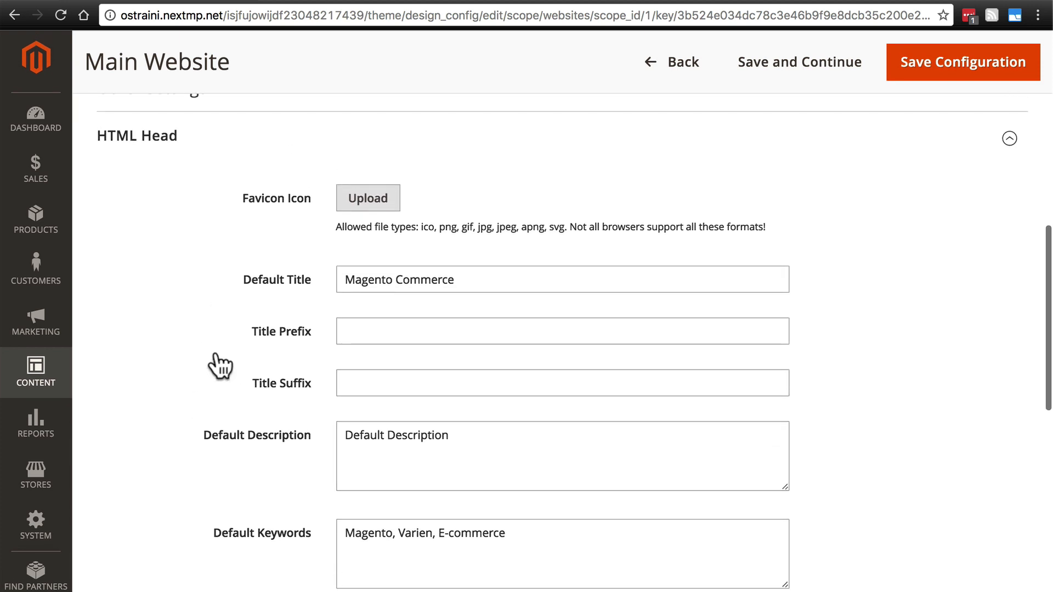
pyautogui.moveTo(197, 262)
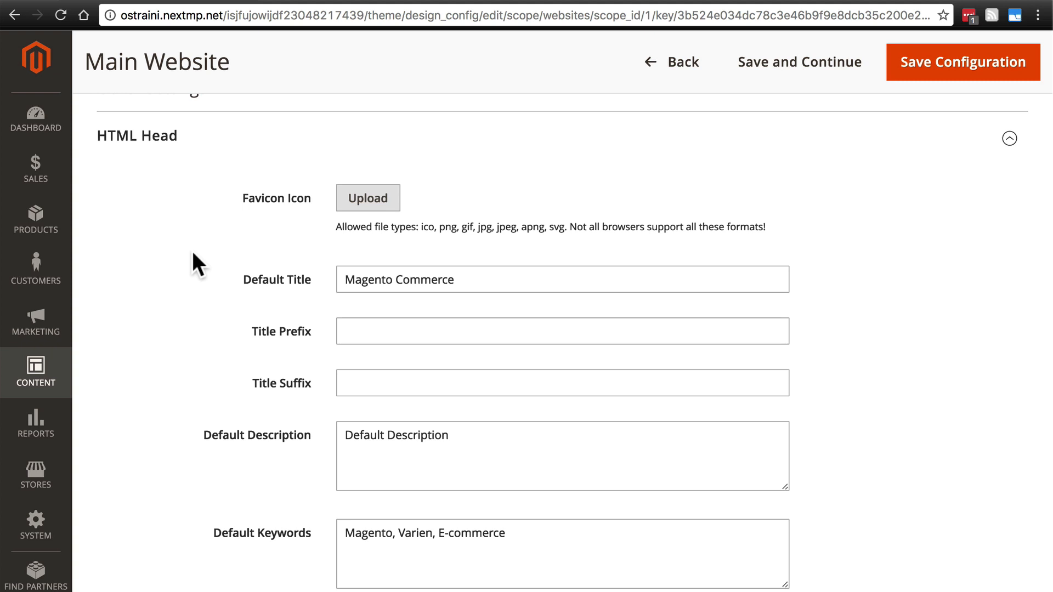
pyautogui.moveTo(310, 214)
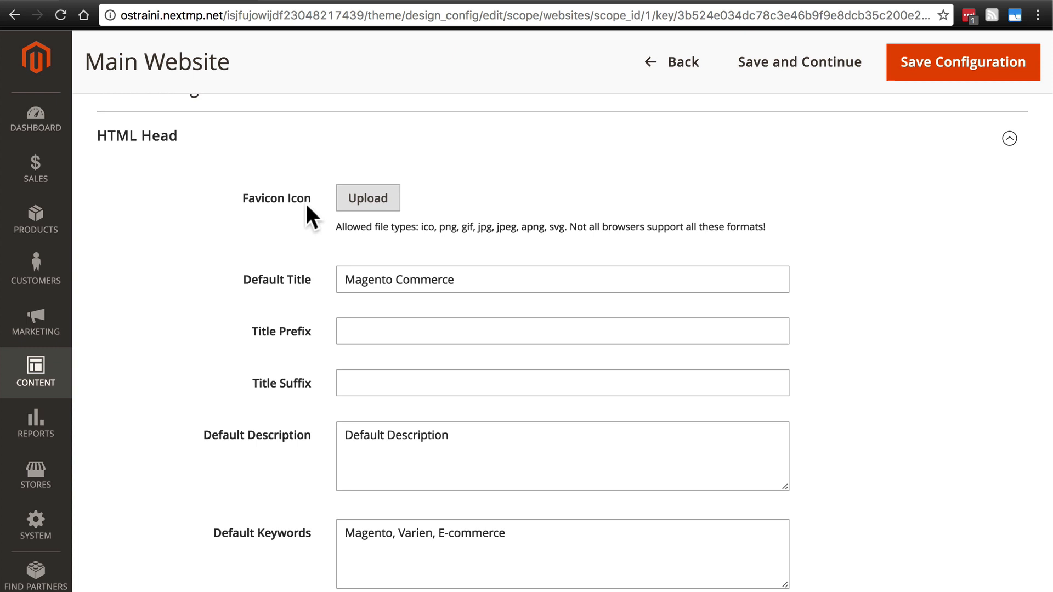
pyautogui.moveTo(258, 212)
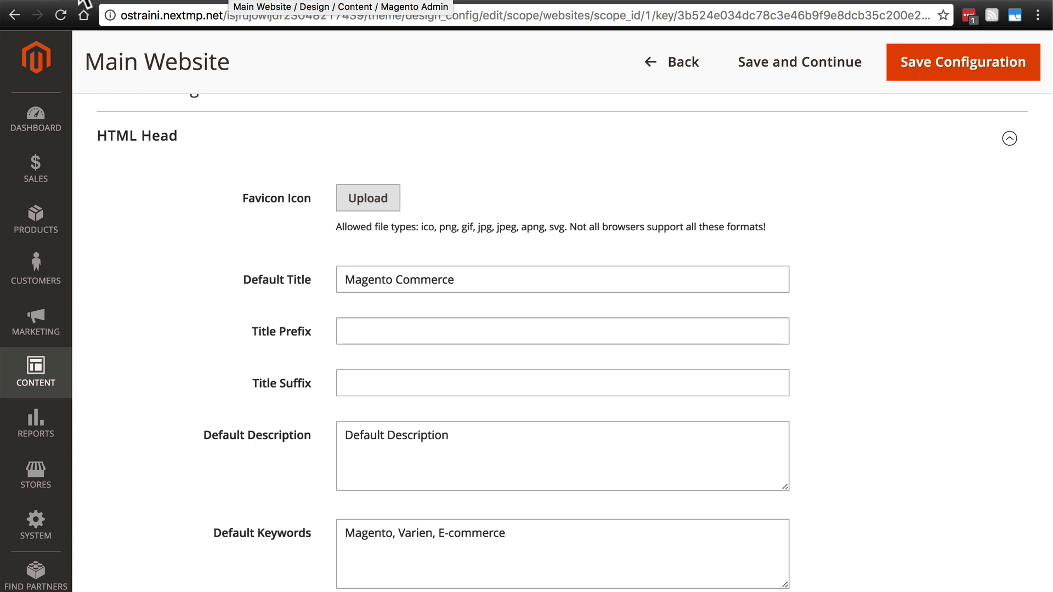
pyautogui.moveTo(91, 7)
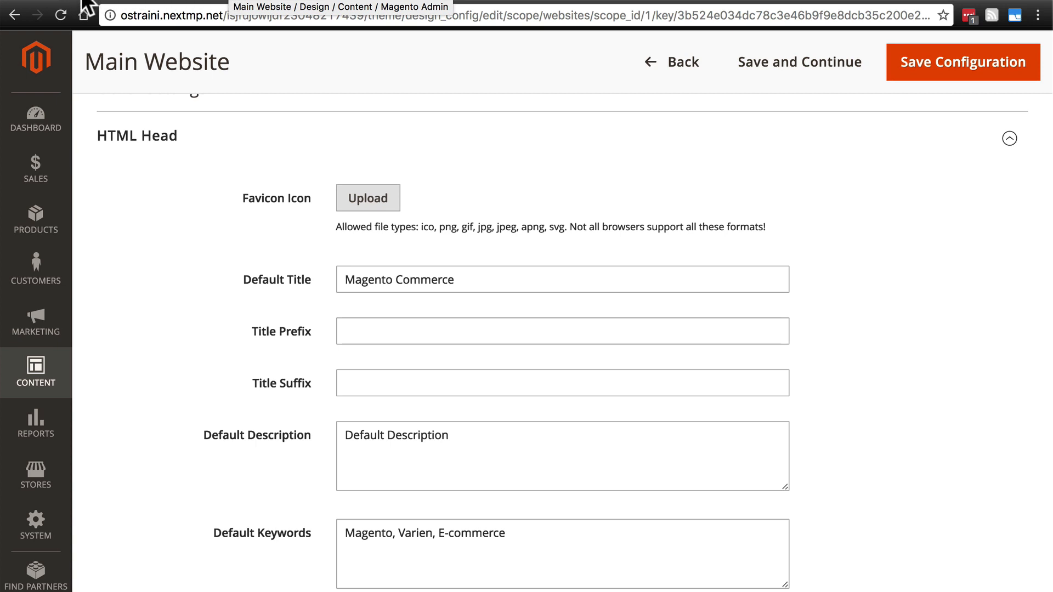
pyautogui.moveTo(272, 216)
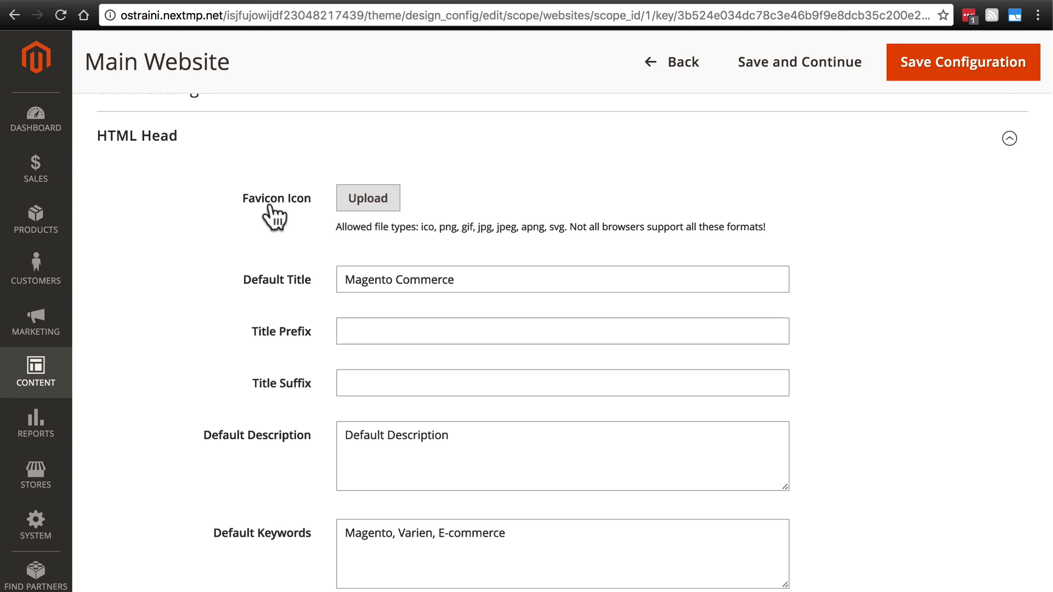
pyautogui.moveTo(276, 210)
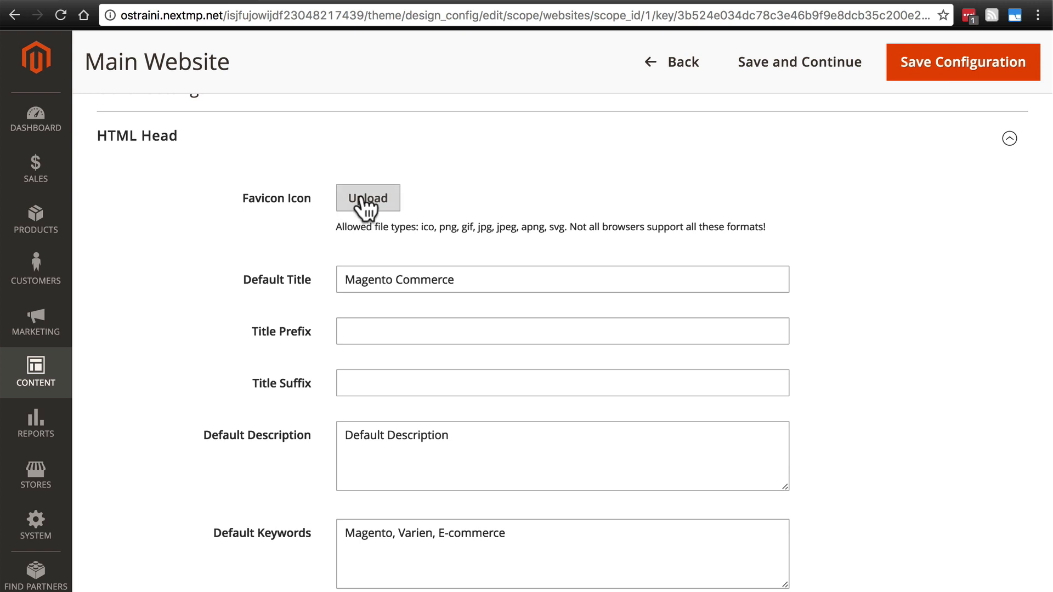
pyautogui.click(368, 197)
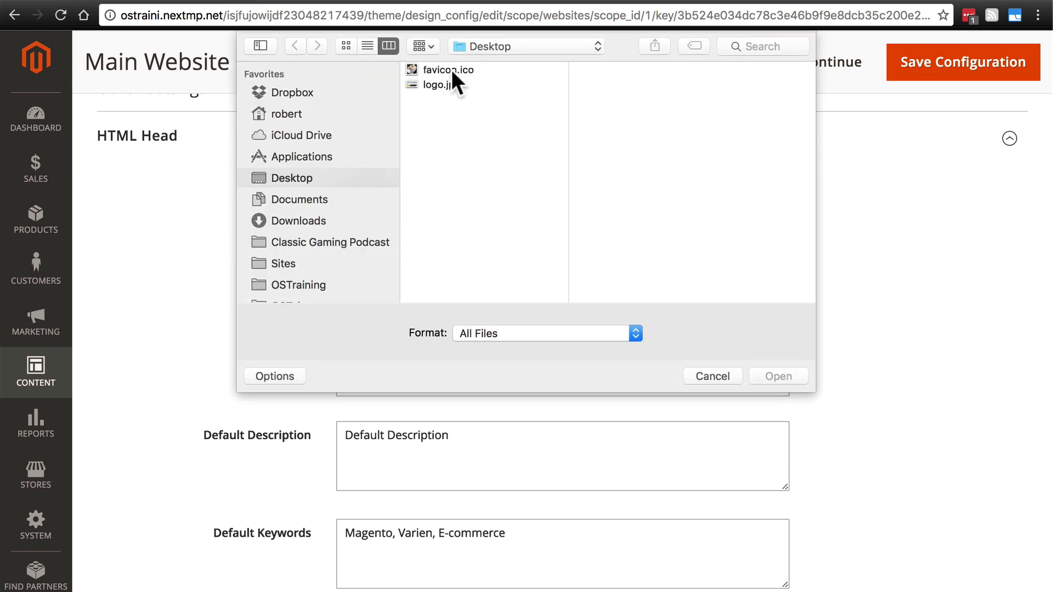
pyautogui.click(447, 69)
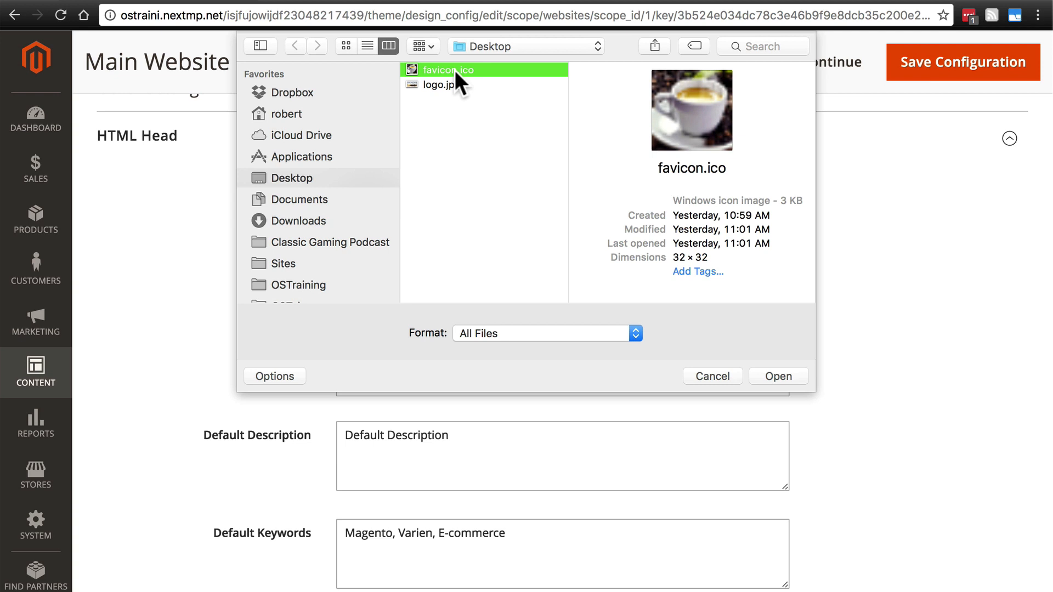
pyautogui.click(778, 376)
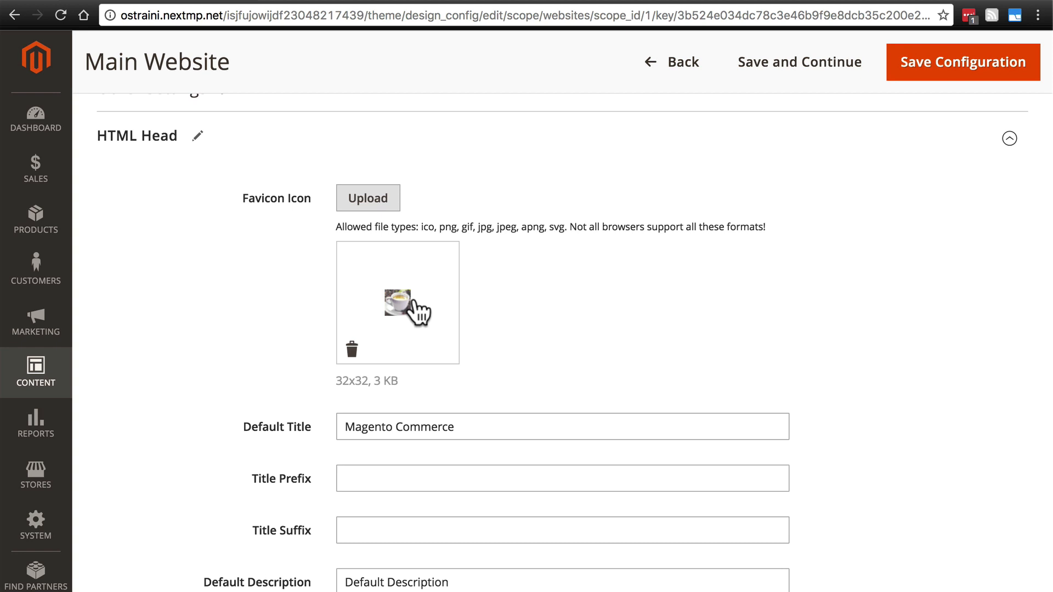
pyautogui.moveTo(429, 227)
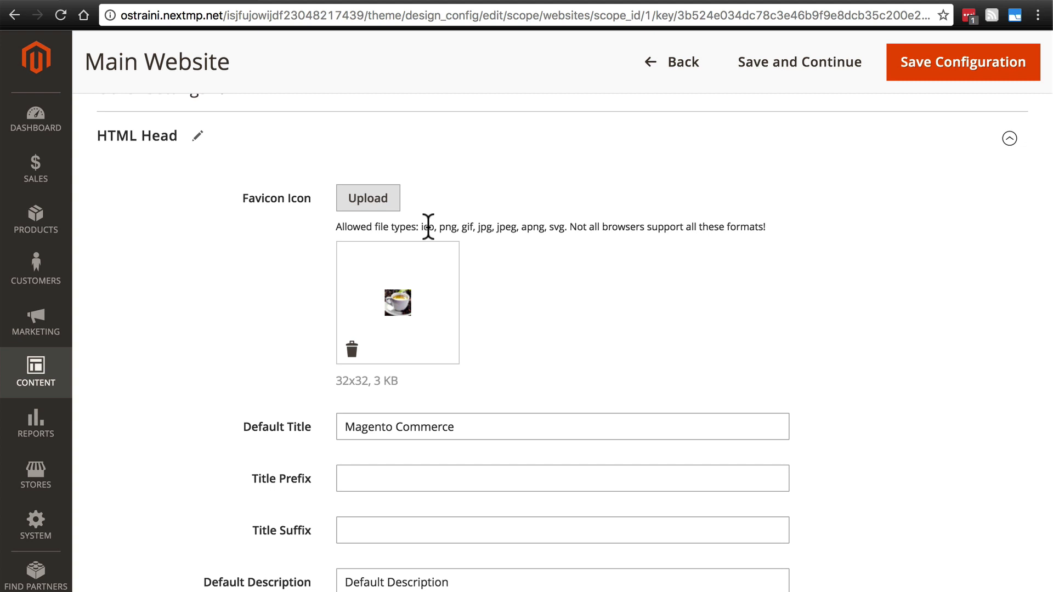
pyautogui.moveTo(458, 223)
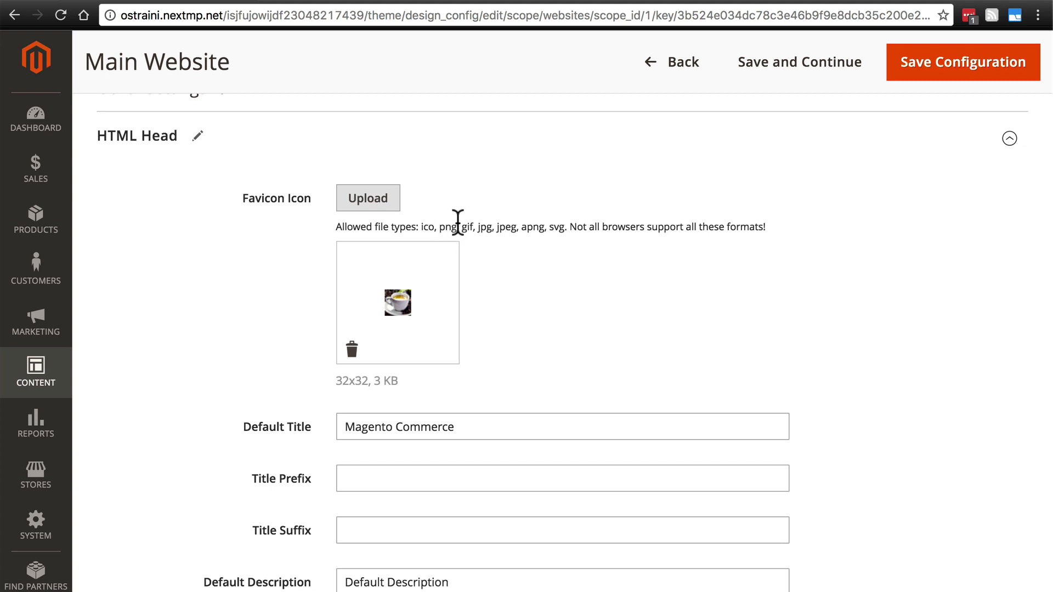
pyautogui.moveTo(428, 310)
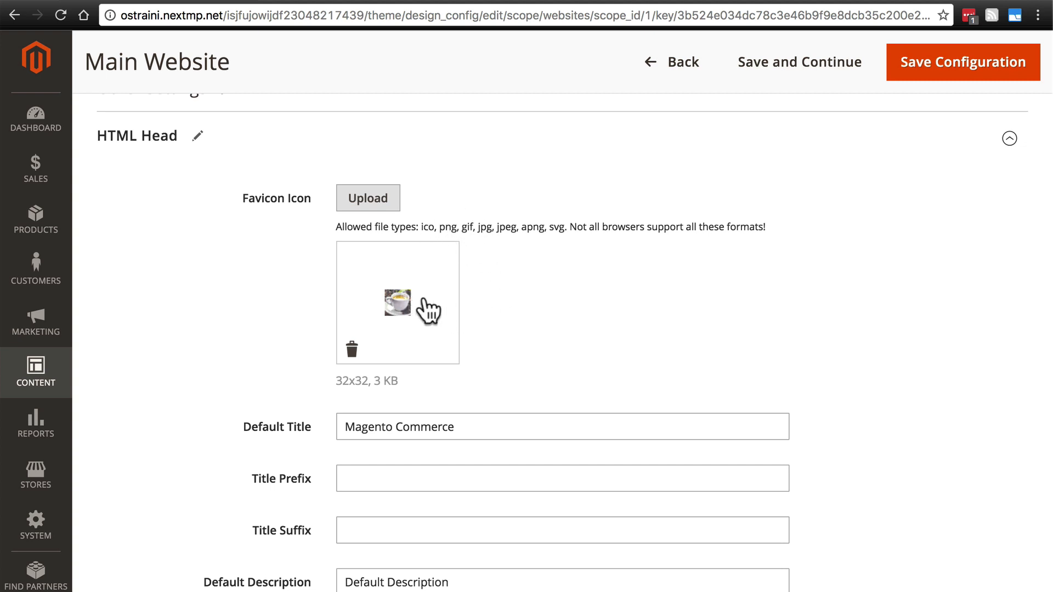
pyautogui.moveTo(520, 254)
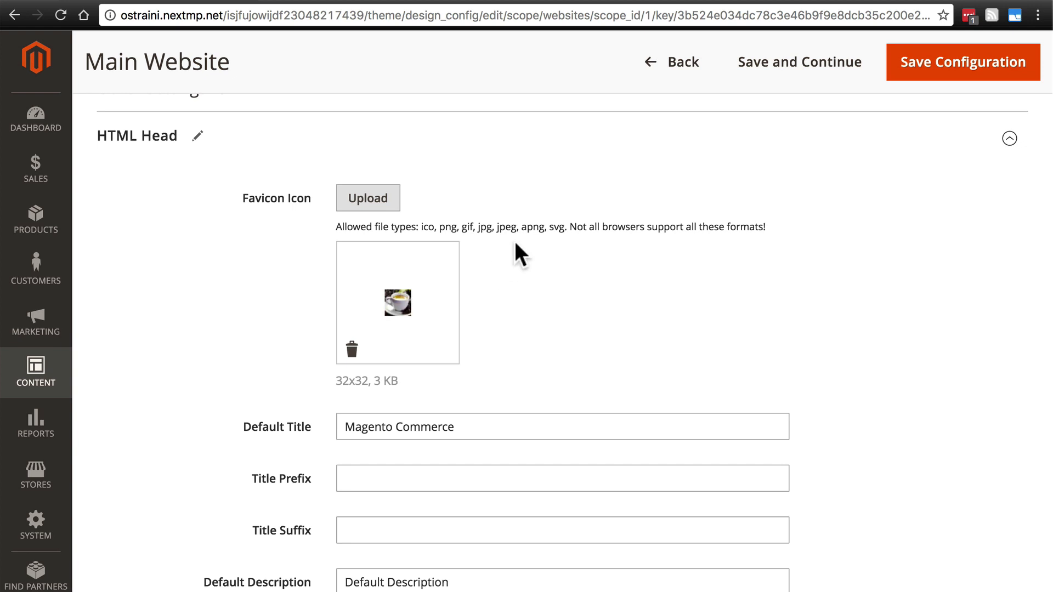
# - Replace the Default Title 'Magento Commerce' with 'Coffee Bean Central'
pyautogui.scroll(-3)
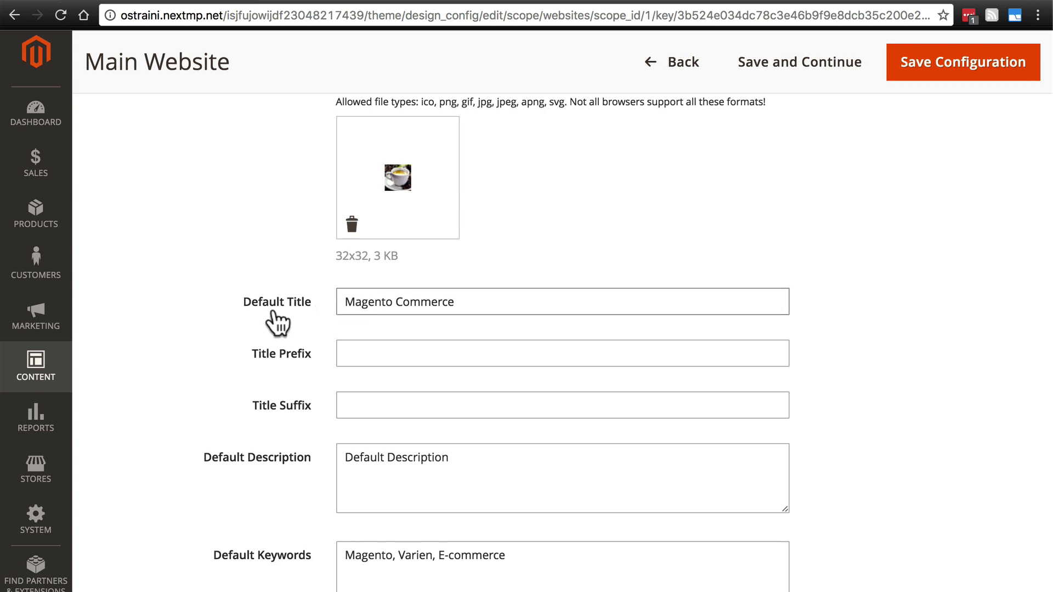
pyautogui.moveTo(263, 224)
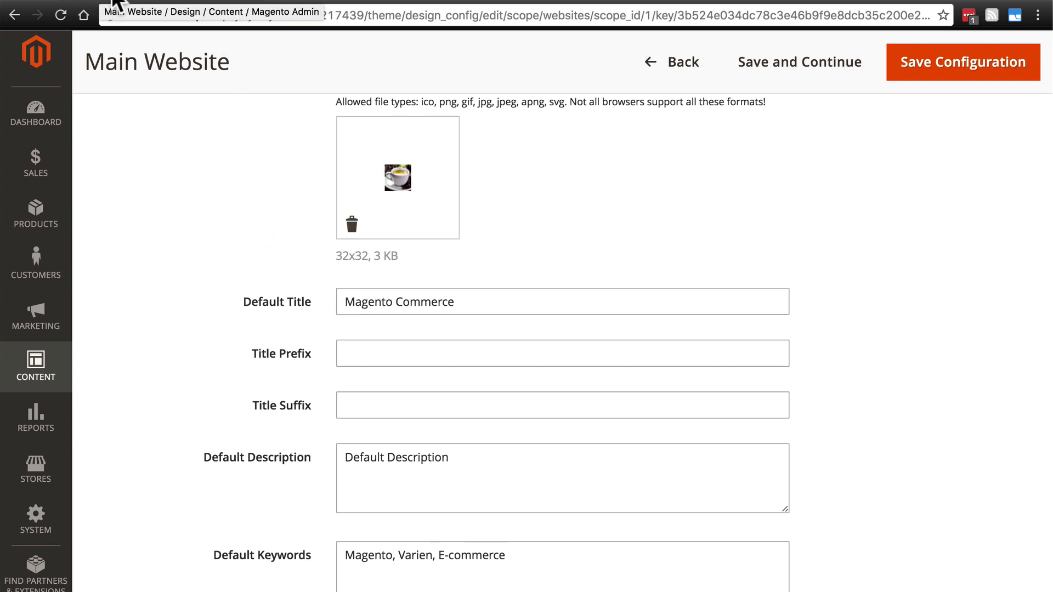
pyautogui.moveTo(120, 9)
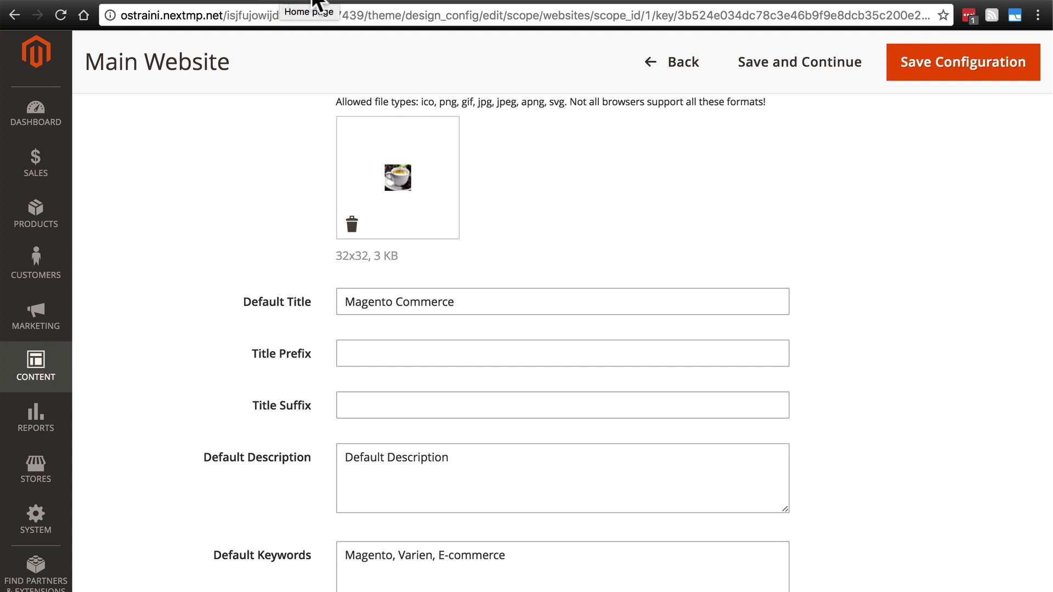
pyautogui.moveTo(339, 9)
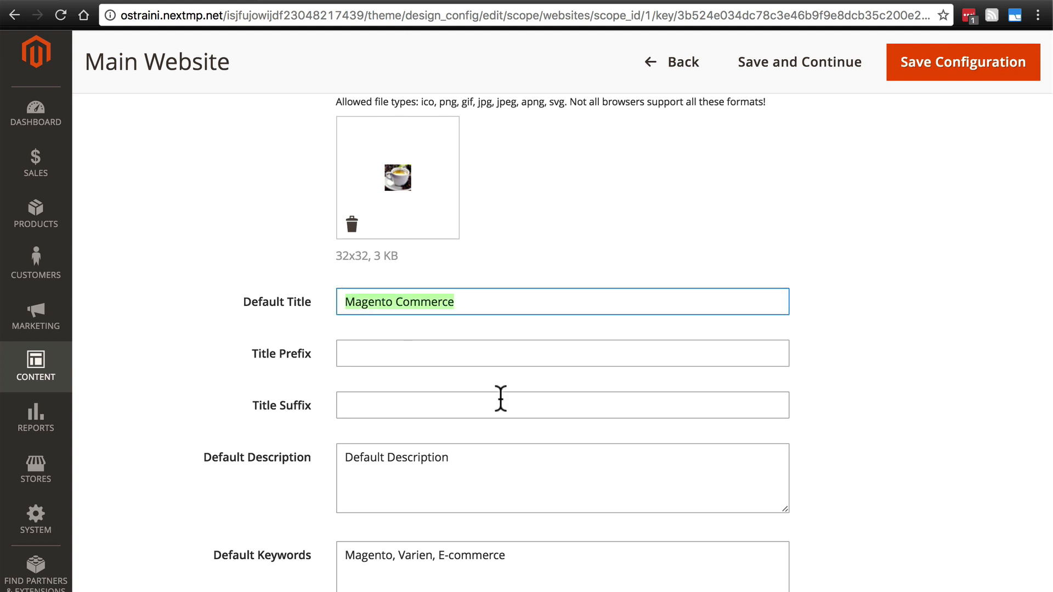
pyautogui.moveTo(105, 270)
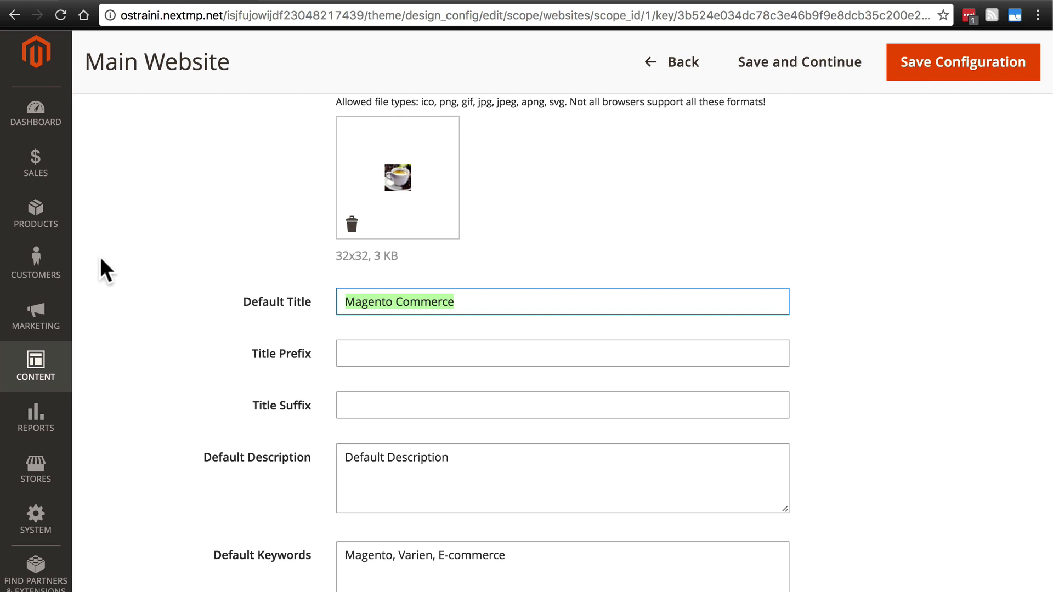
pyautogui.write('Coffee Bea')
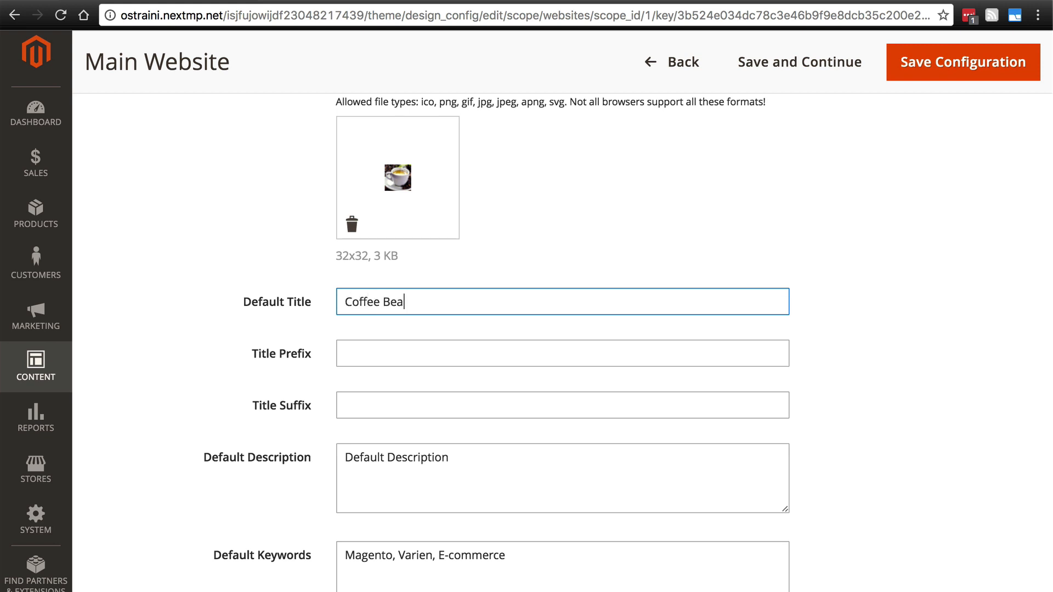
pyautogui.write('n Central')
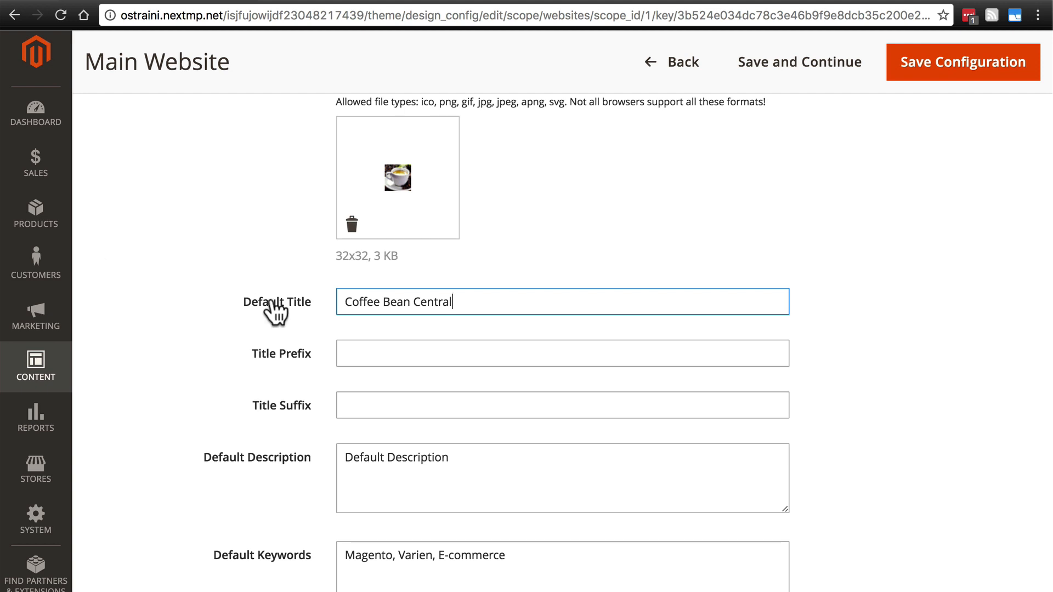
pyautogui.moveTo(240, 282)
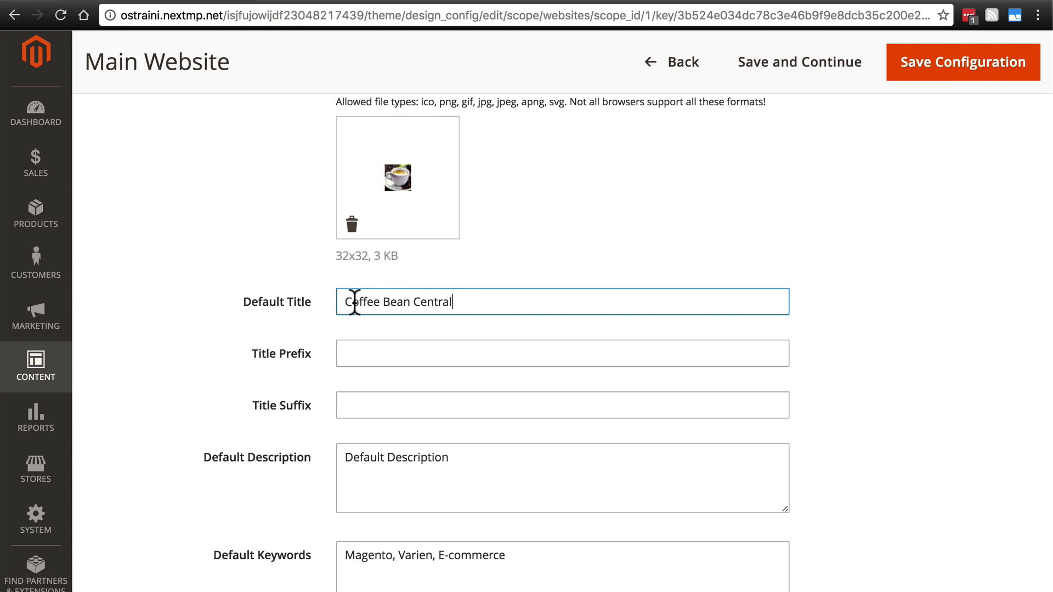
pyautogui.moveTo(329, 6)
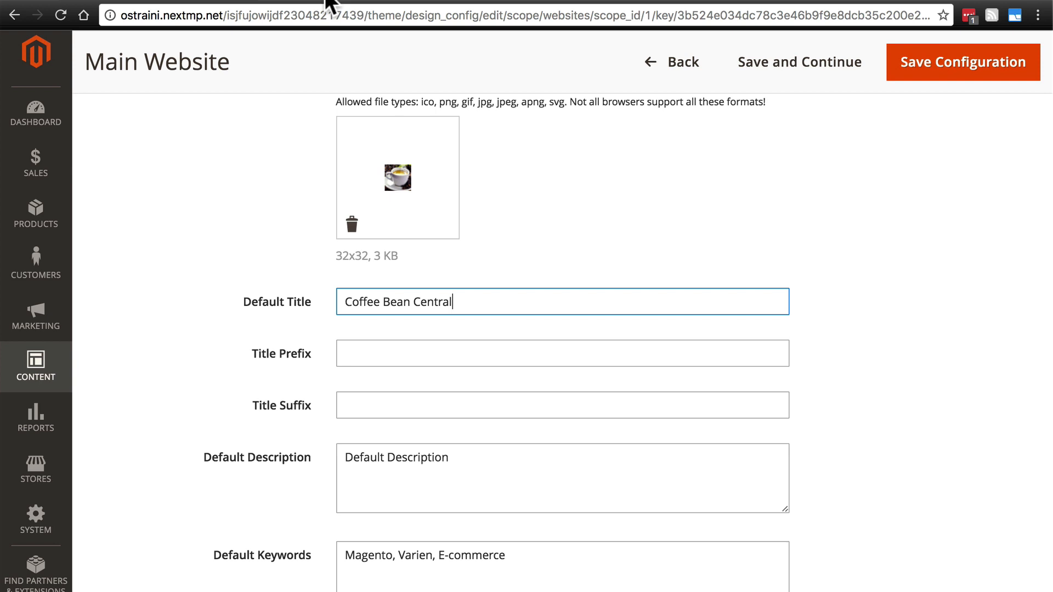
pyautogui.moveTo(395, 302)
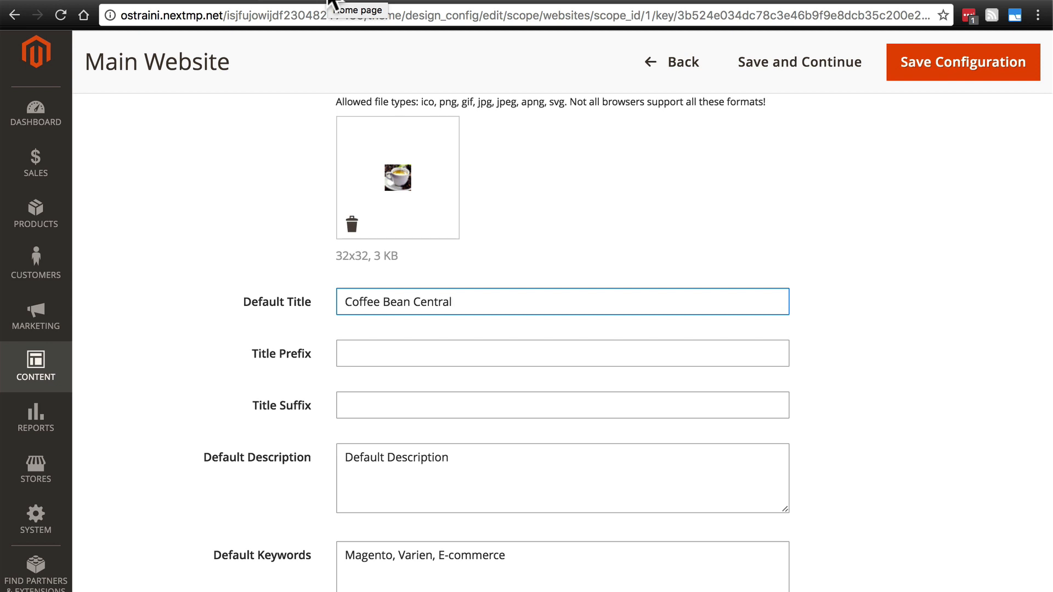
pyautogui.moveTo(327, 6)
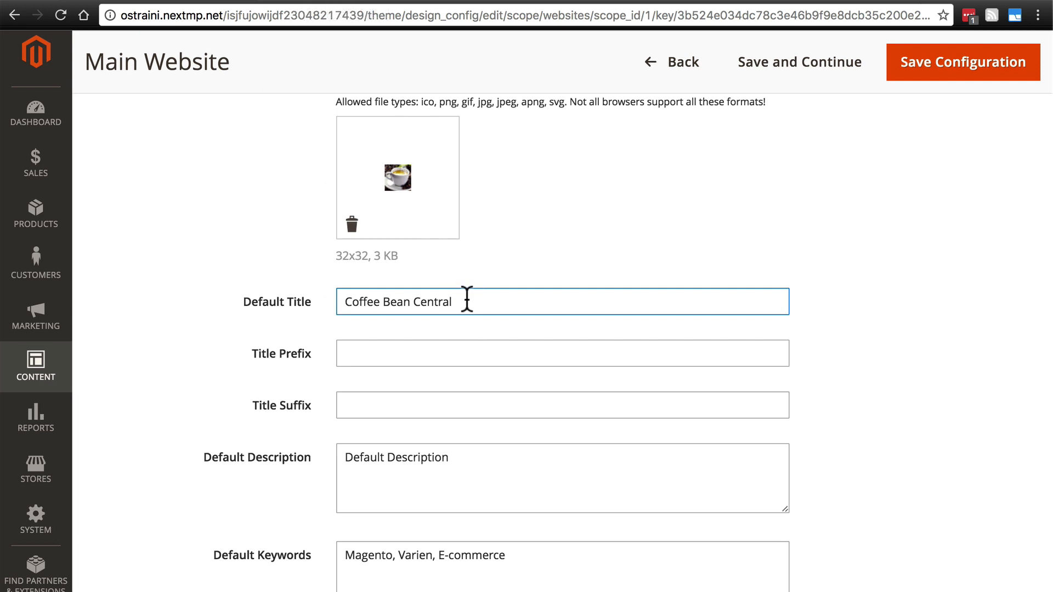
pyautogui.click(562, 353)
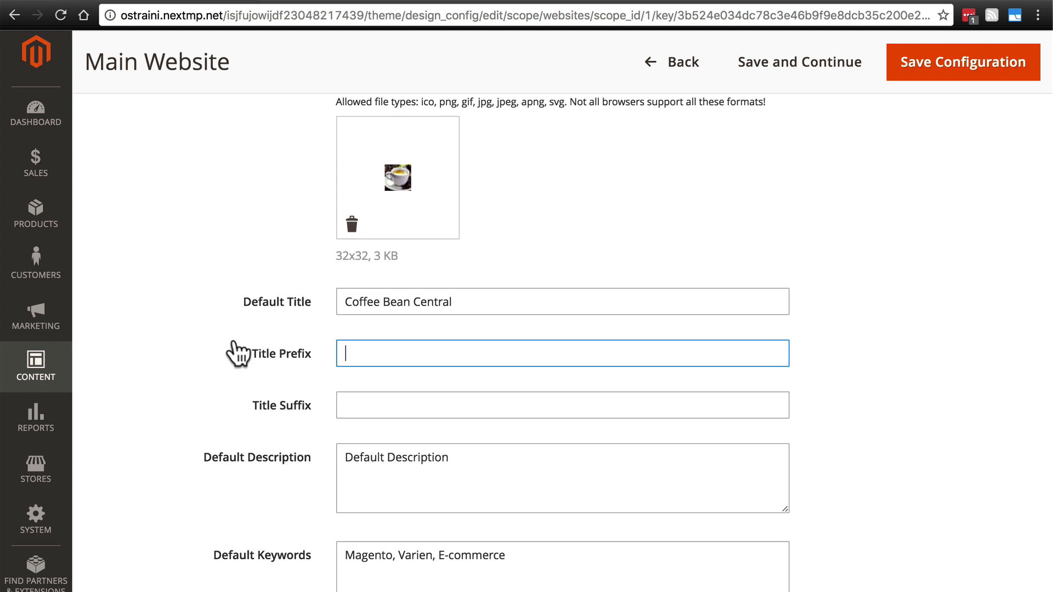
pyautogui.moveTo(296, 7)
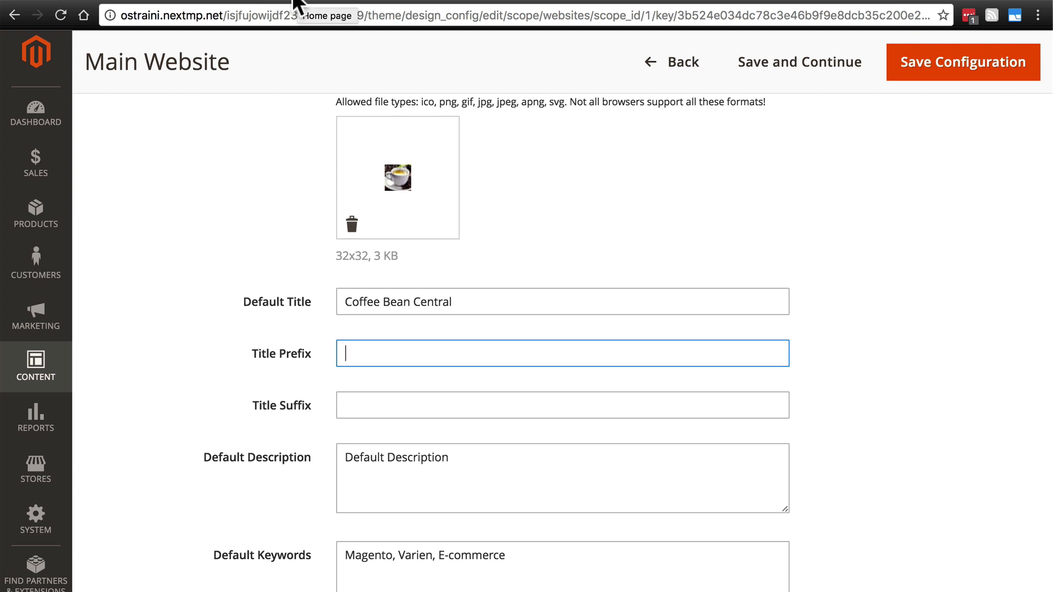
pyautogui.moveTo(341, 7)
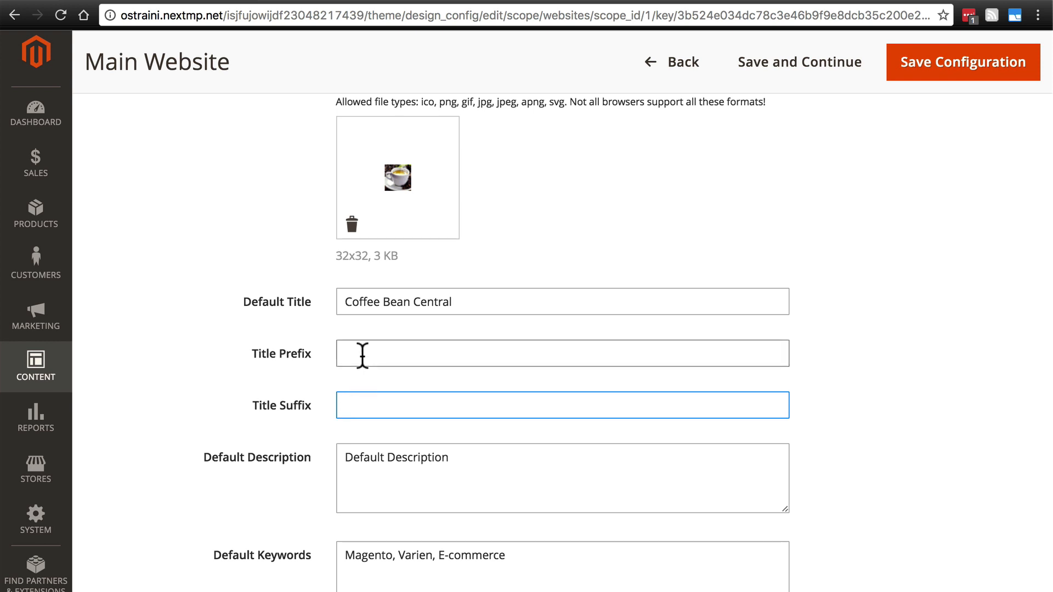
# - Enter 'Coffee Bean Central' text into the Title Suffix field
pyautogui.click(562, 353)
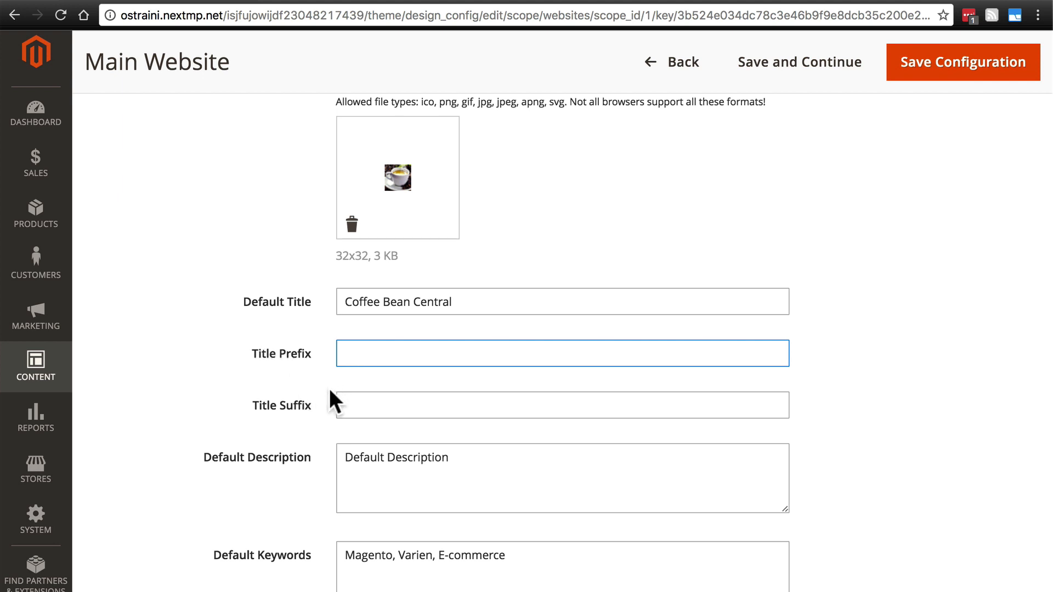
pyautogui.click(561, 404)
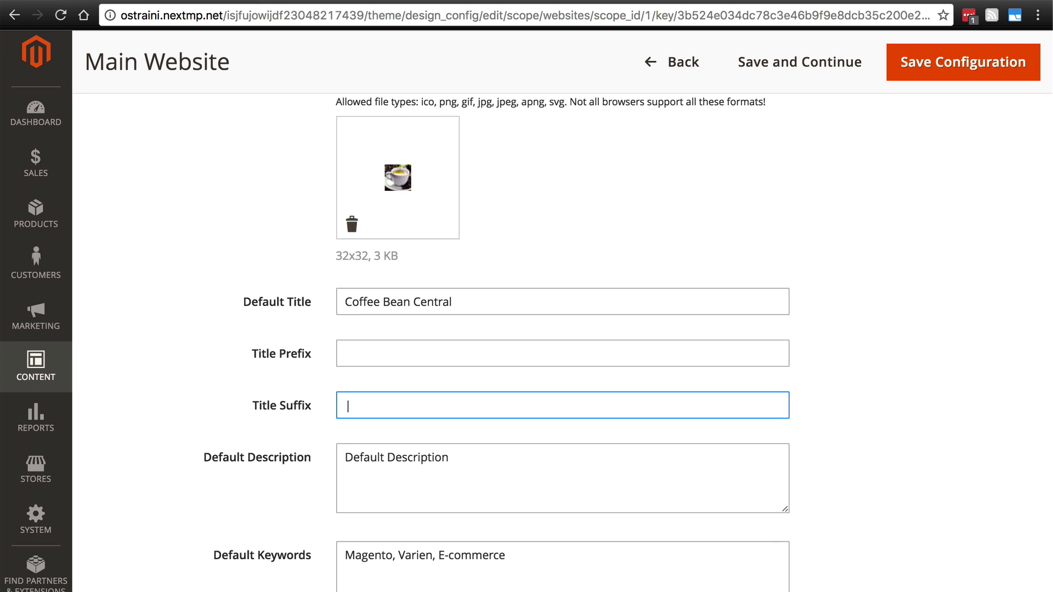
pyautogui.write('Coef')
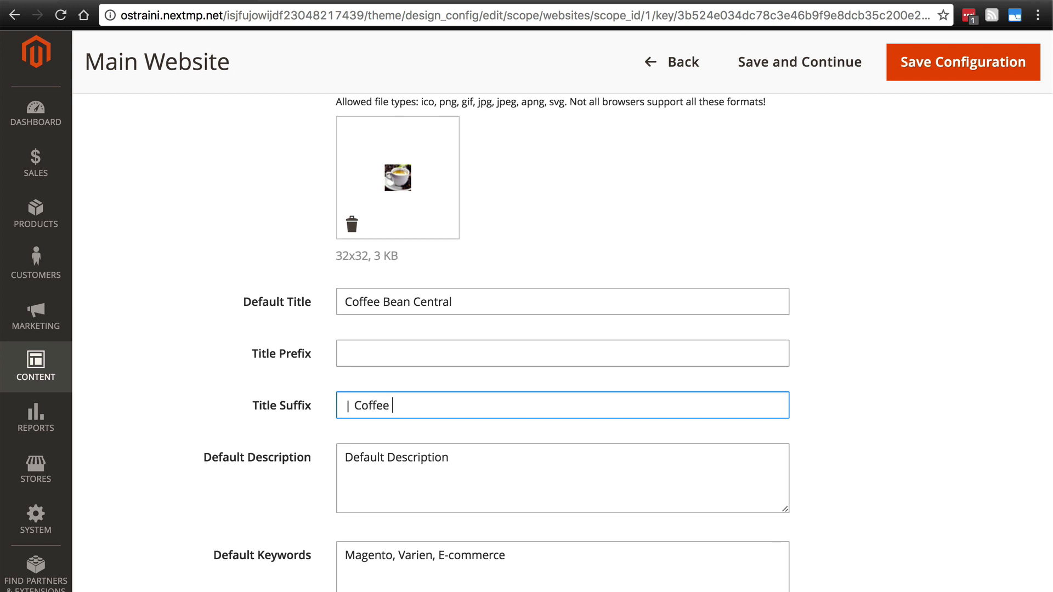
pyautogui.write('Bean Central')
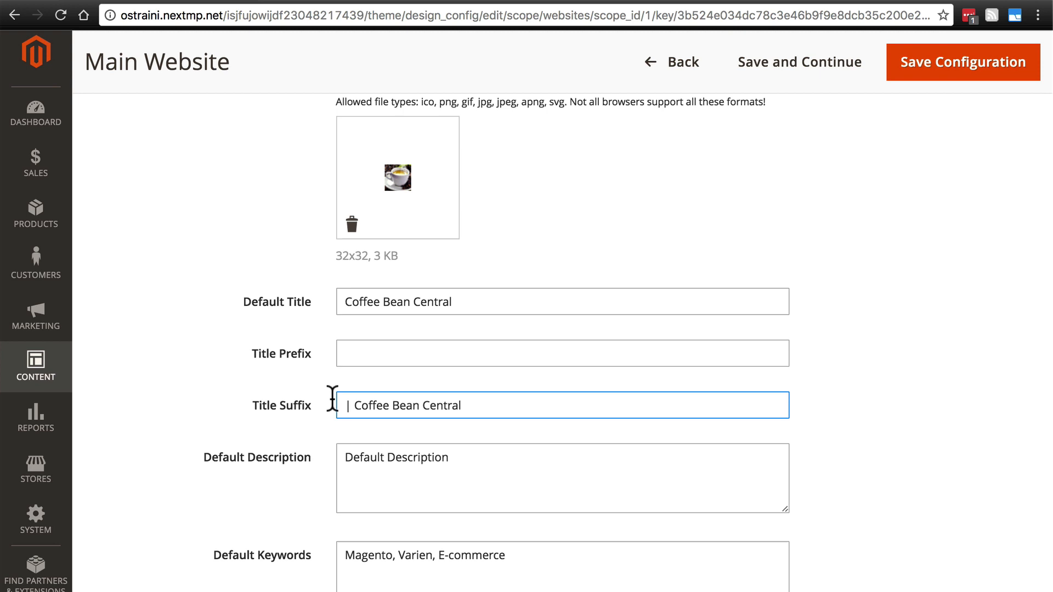
pyautogui.moveTo(339, 6)
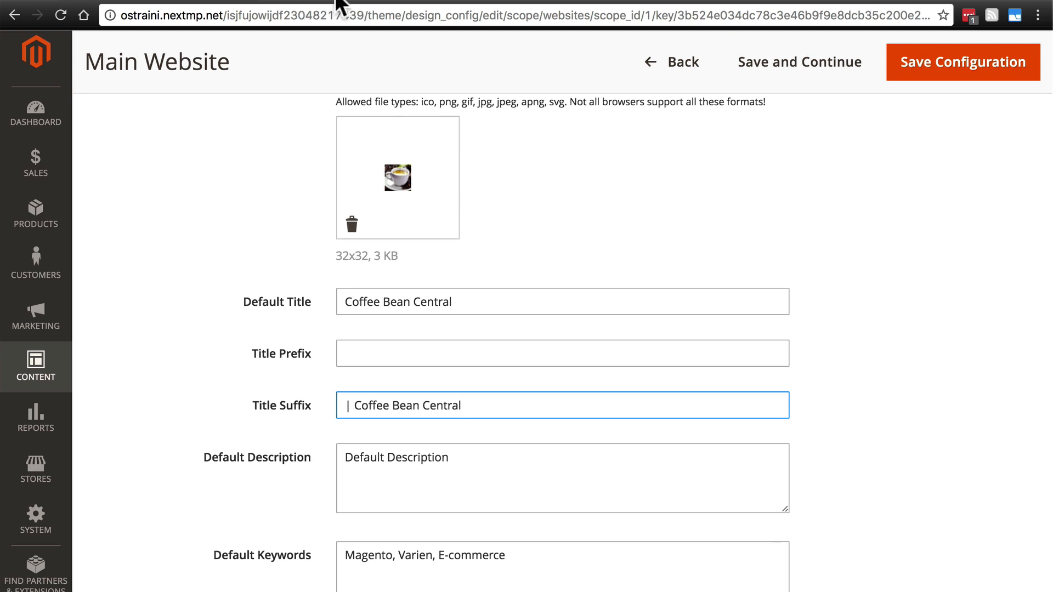
pyautogui.moveTo(344, 6)
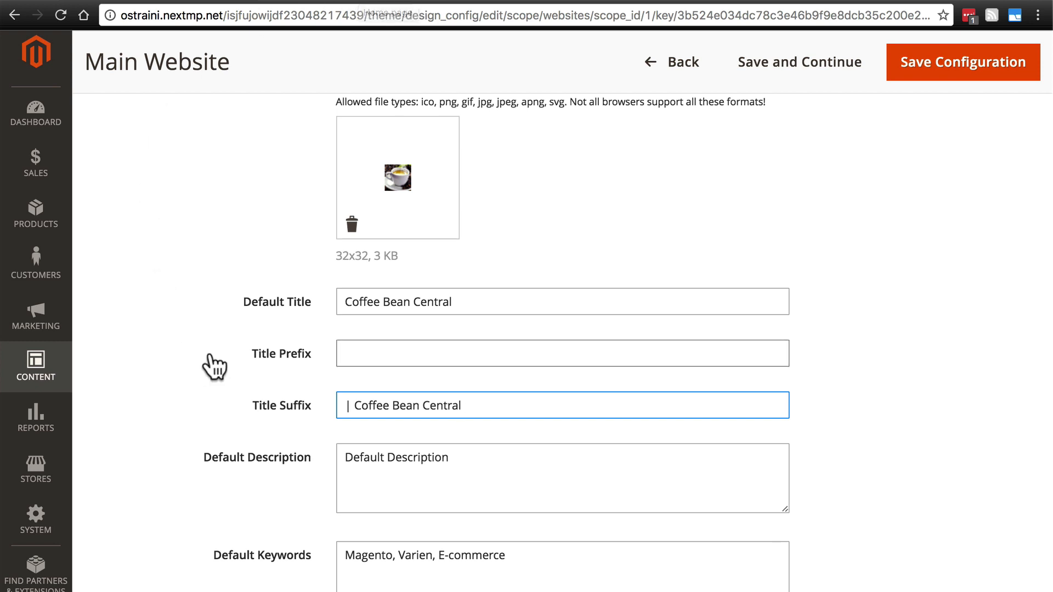
# - Keep Title Prefix empty and make the suffix read ' | Coffee Bean Central'
pyautogui.click(562, 353)
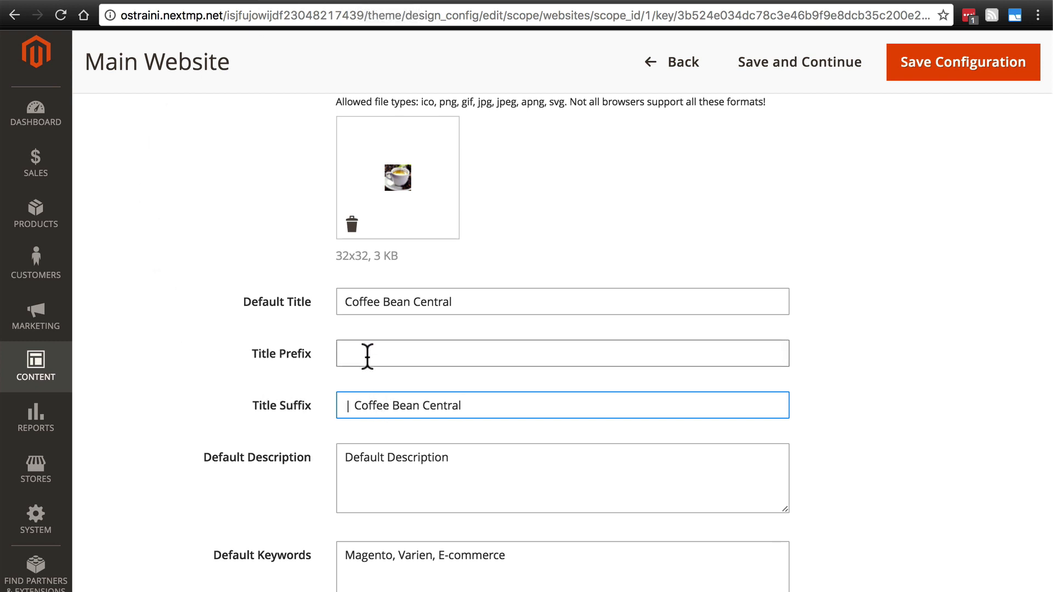
pyautogui.write('Coffee Bean C')
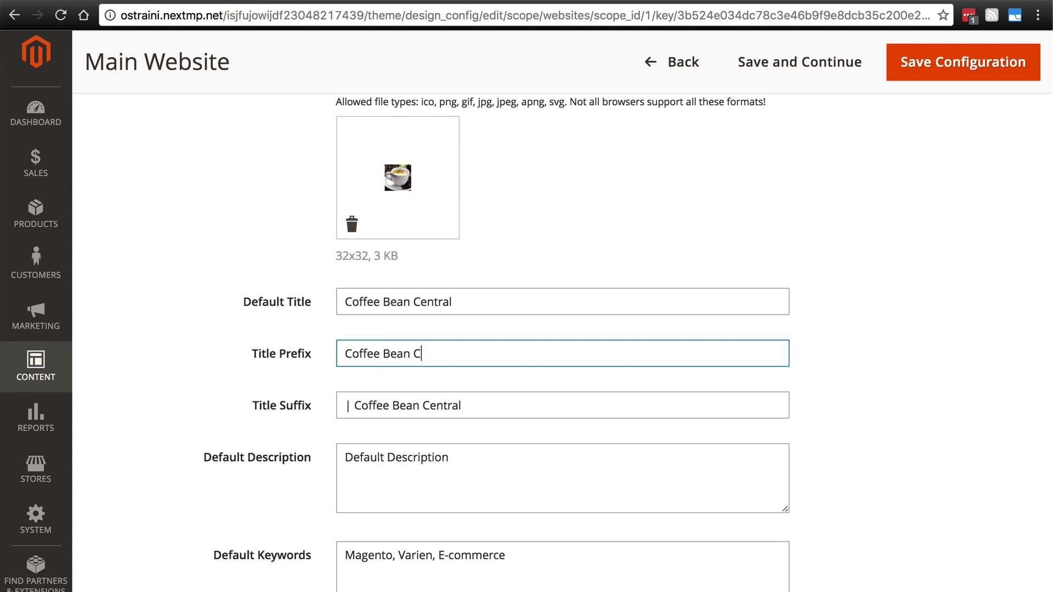
pyautogui.write('entral |')
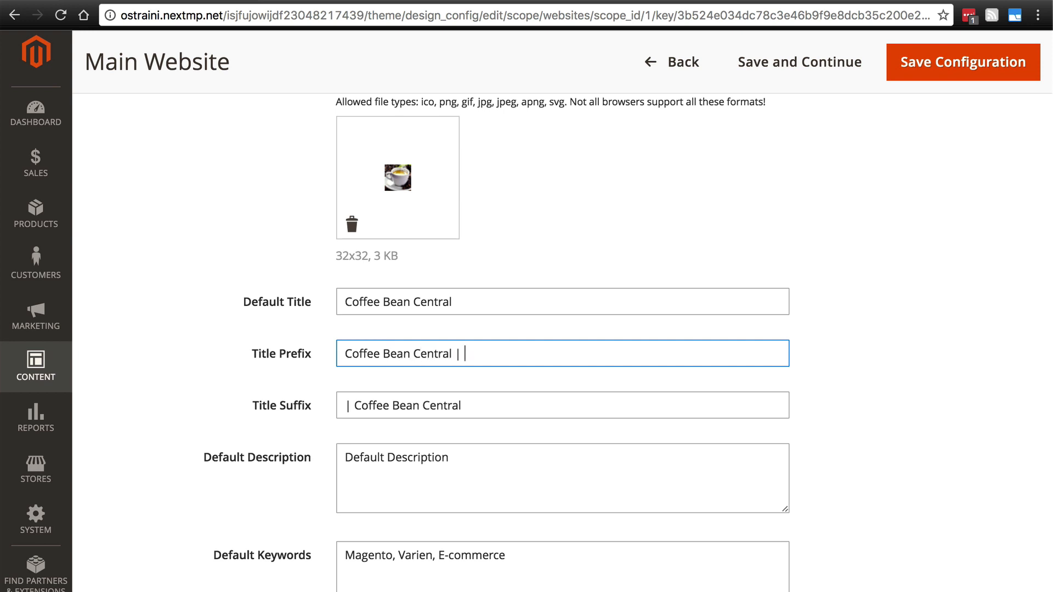
pyautogui.click(561, 405)
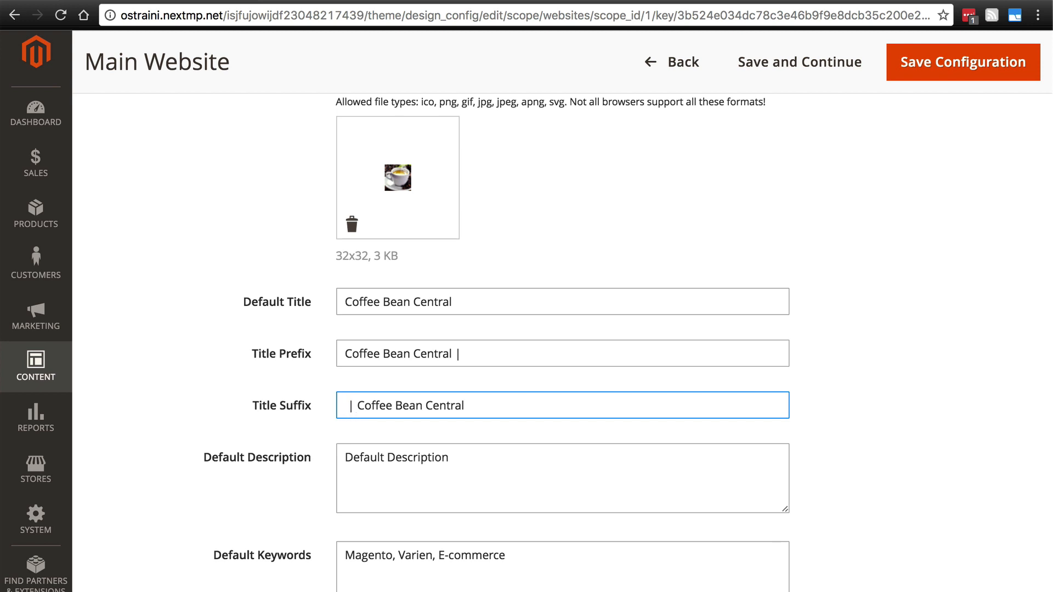
pyautogui.write('|')
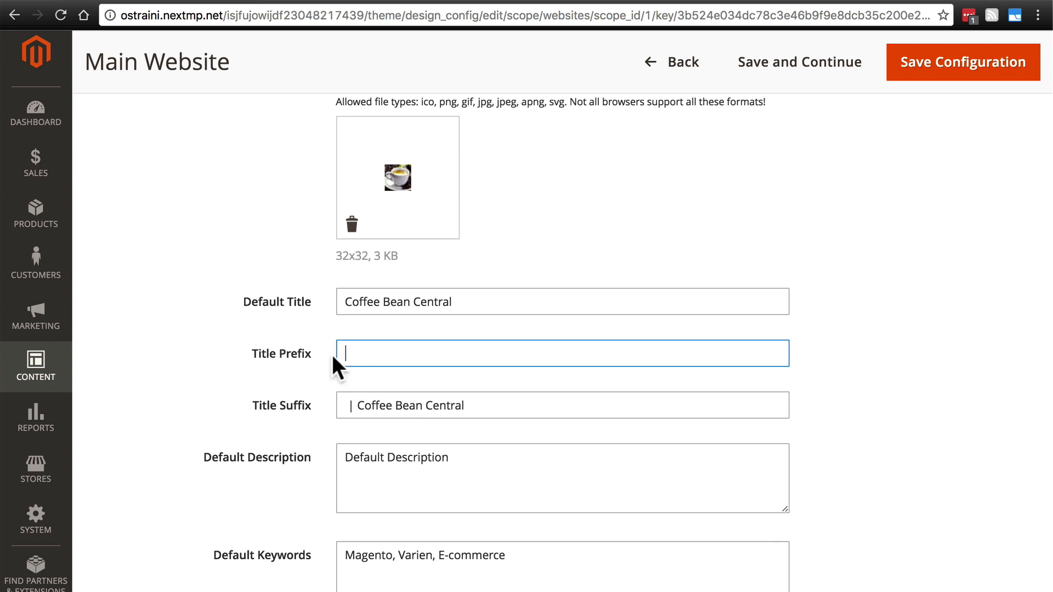
pyautogui.moveTo(345, 356)
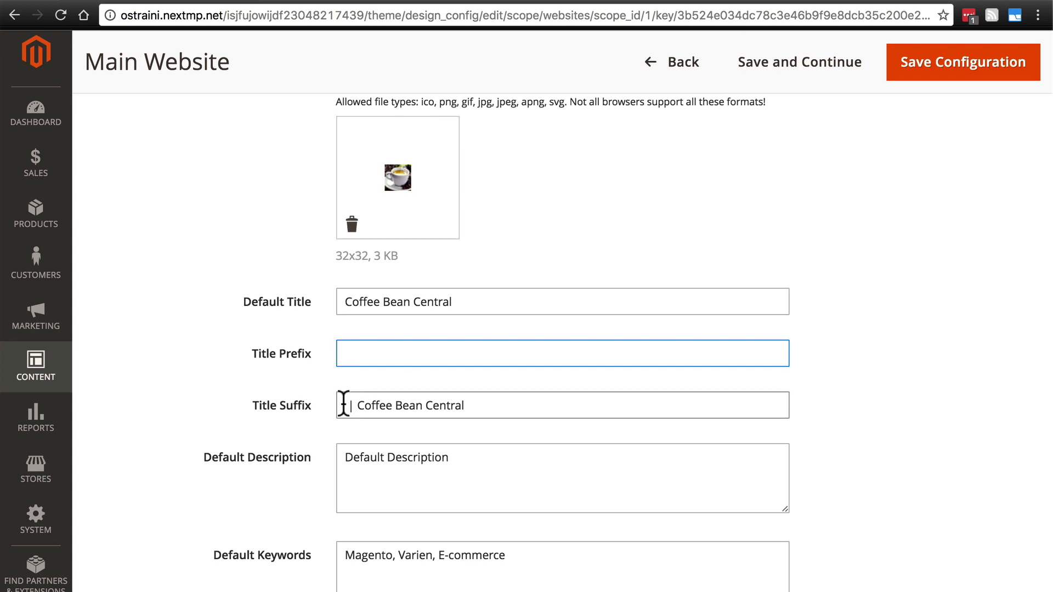
pyautogui.click(562, 405)
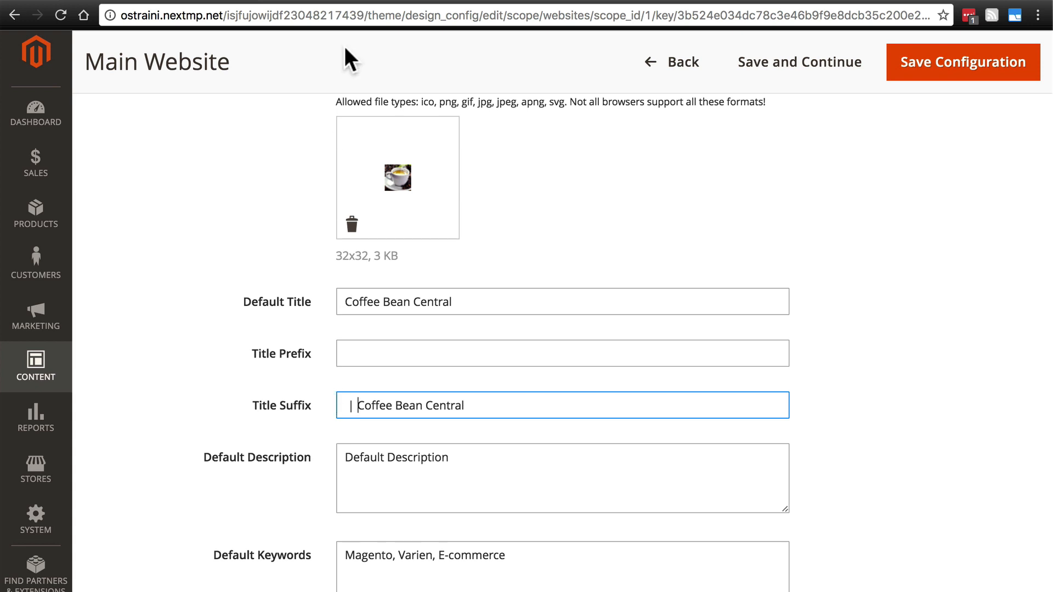
pyautogui.moveTo(345, 12)
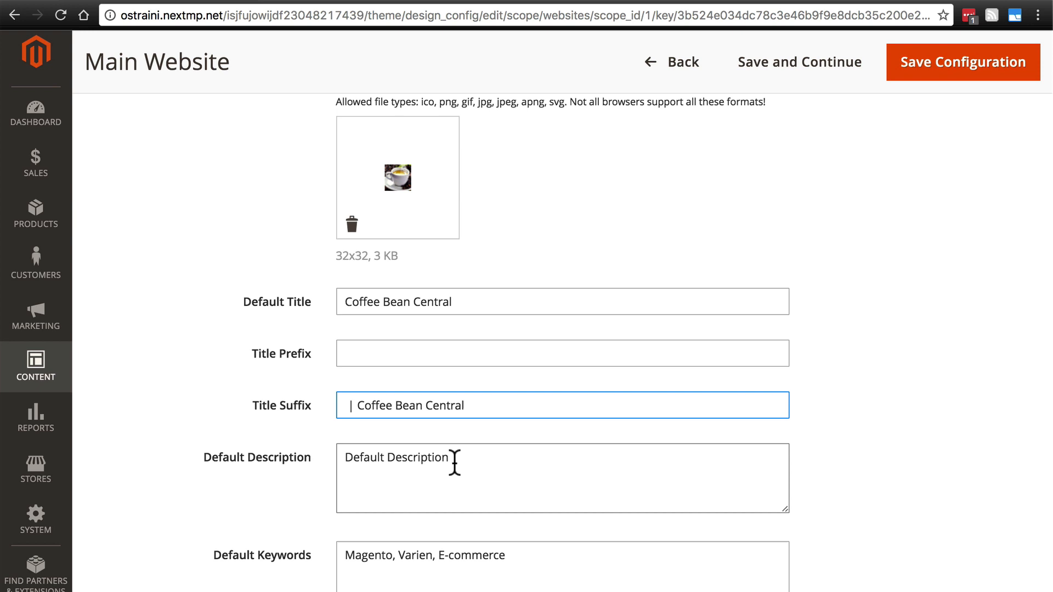
# - Set the Default Description to 'Coffee Bean Central is the greatest source for coffee beans on the web.'
pyautogui.doubleClick(396, 458)
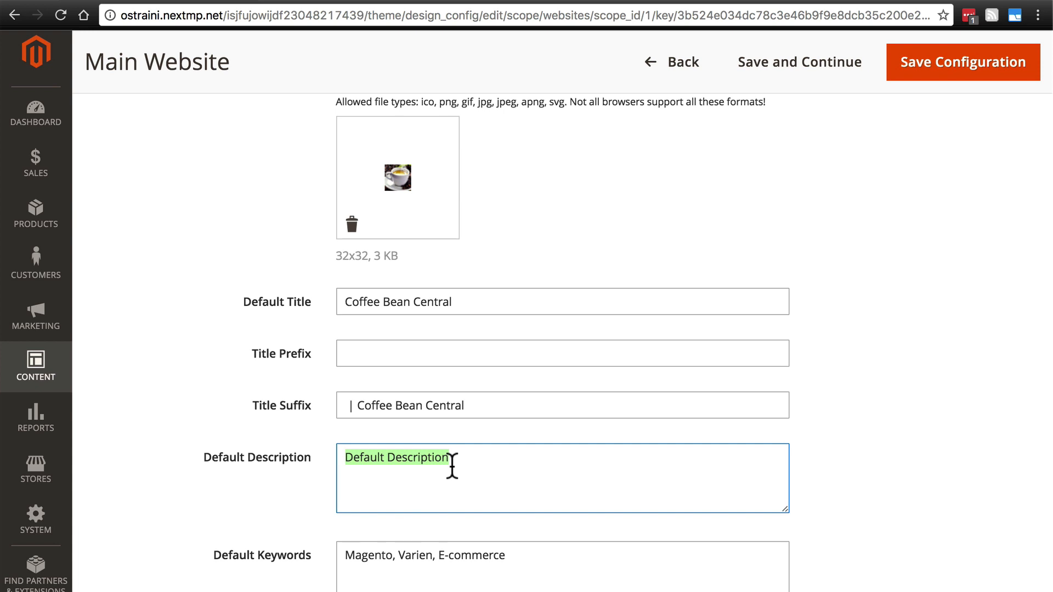
pyautogui.moveTo(218, 490)
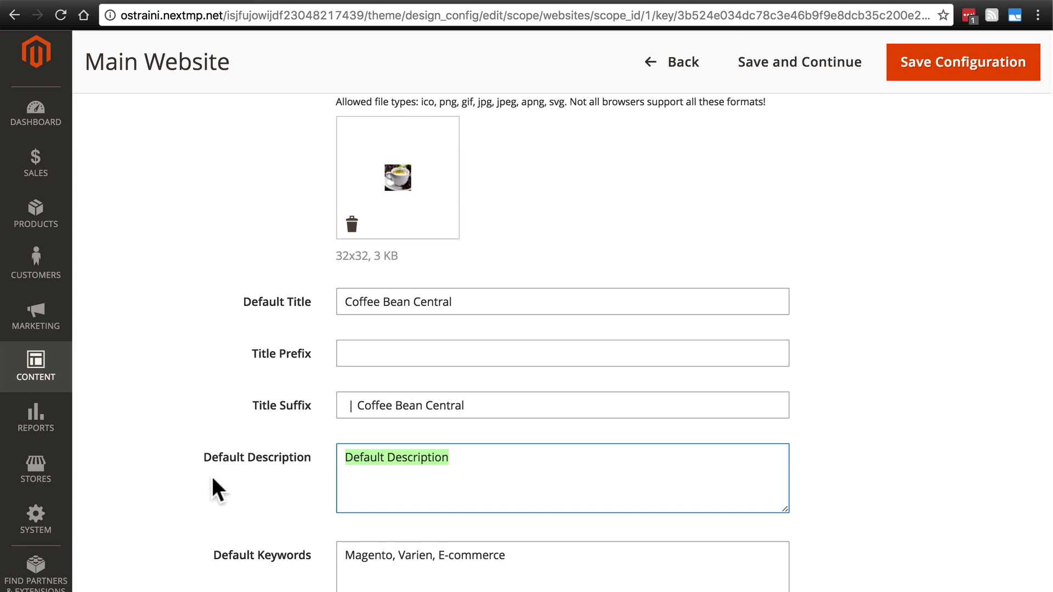
pyautogui.write('Coffee Bean Central is the')
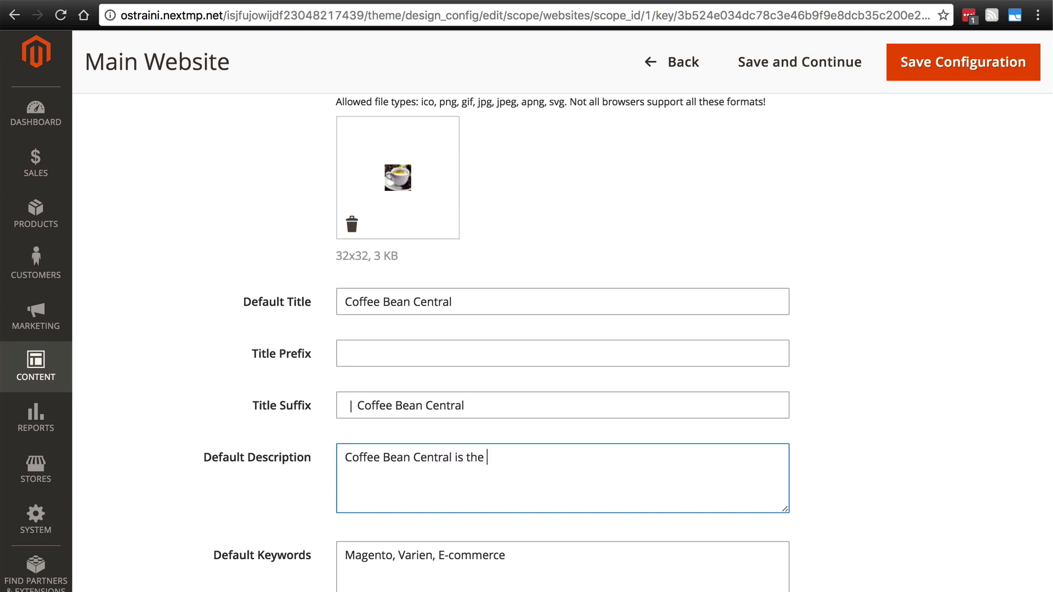
pyautogui.write('greatest source')
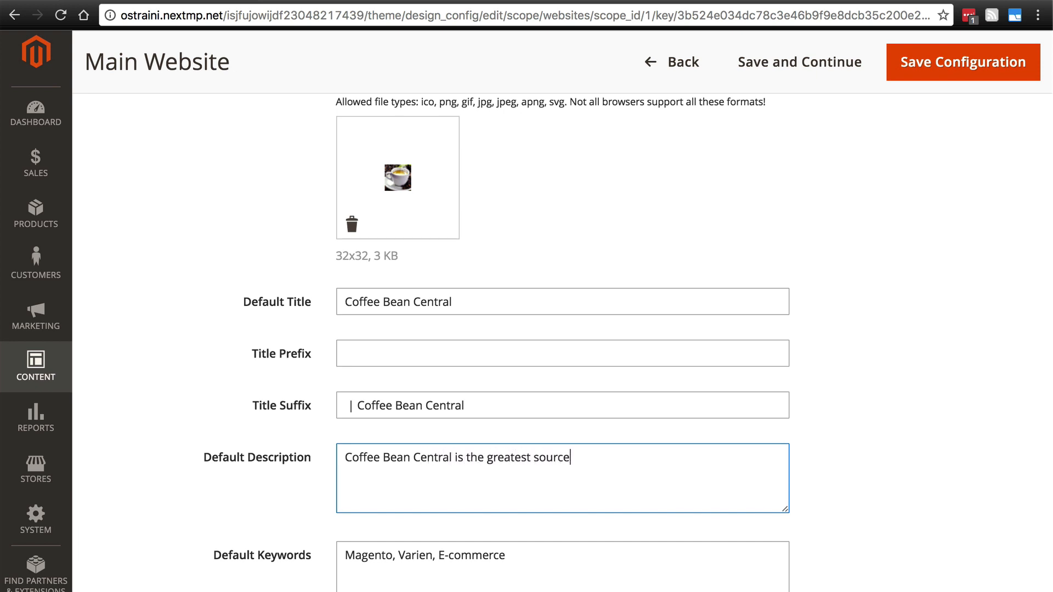
pyautogui.write('for coffee bean')
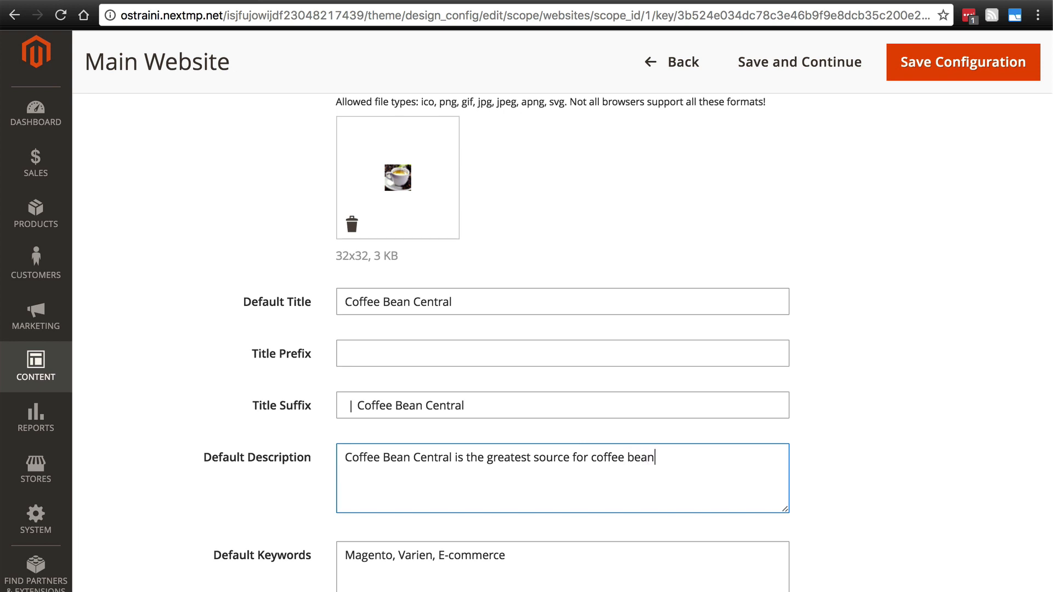
pyautogui.write('s on the web.')
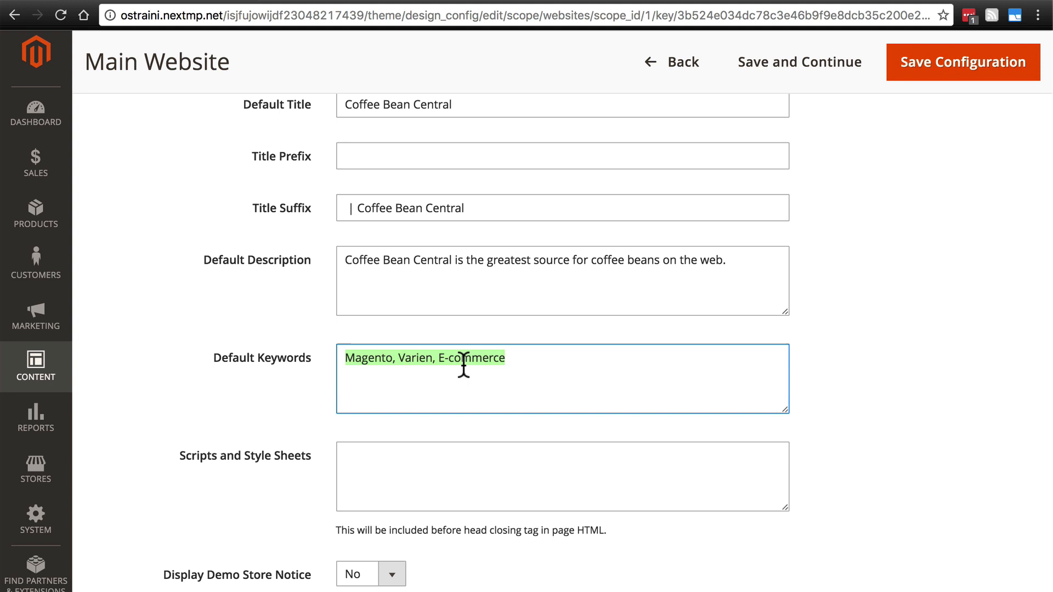
# - Set Default Keywords to 'coffee, coffee beans, arabica, ecommerce'
pyautogui.write('coffee, coff')
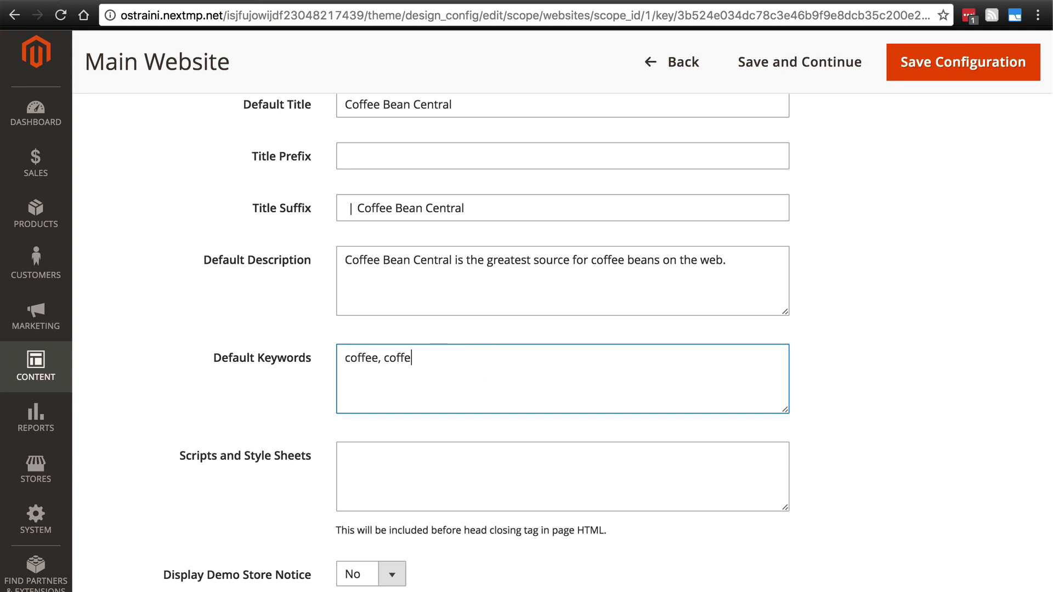
pyautogui.write('e beans,')
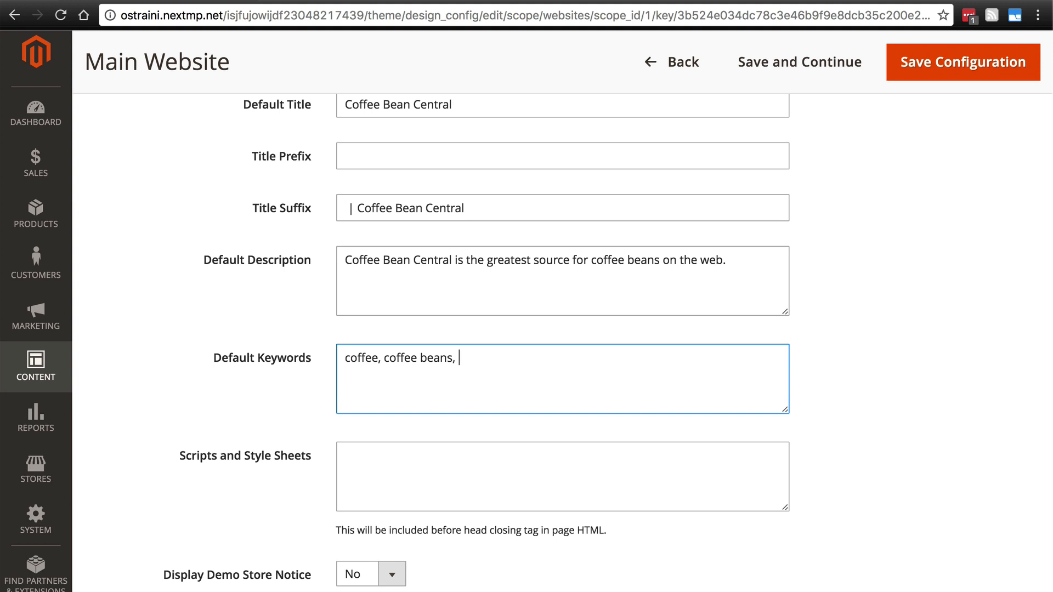
pyautogui.write('arabica')
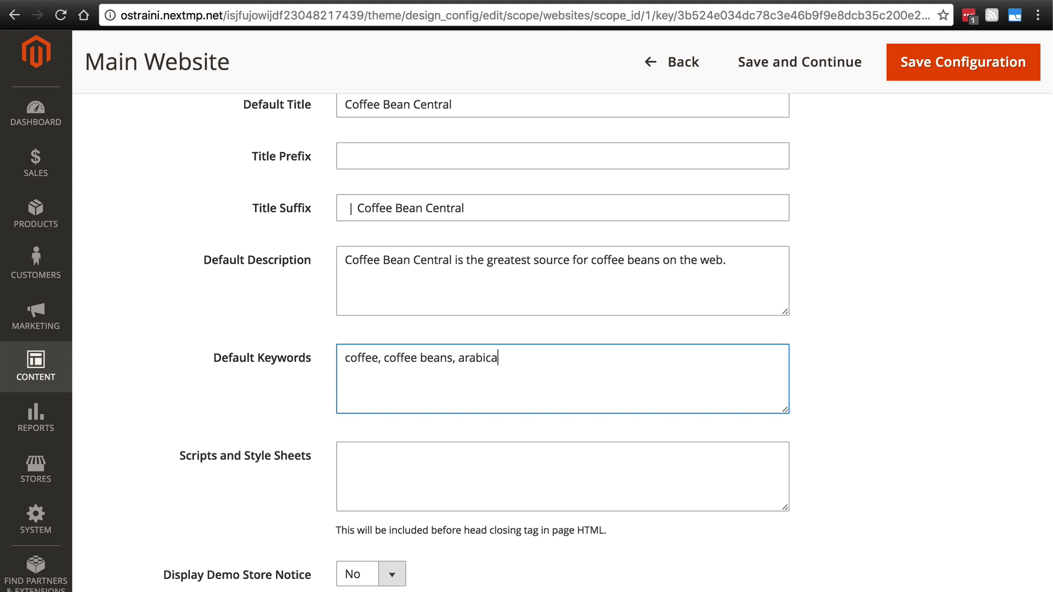
pyautogui.write(', ecommerce')
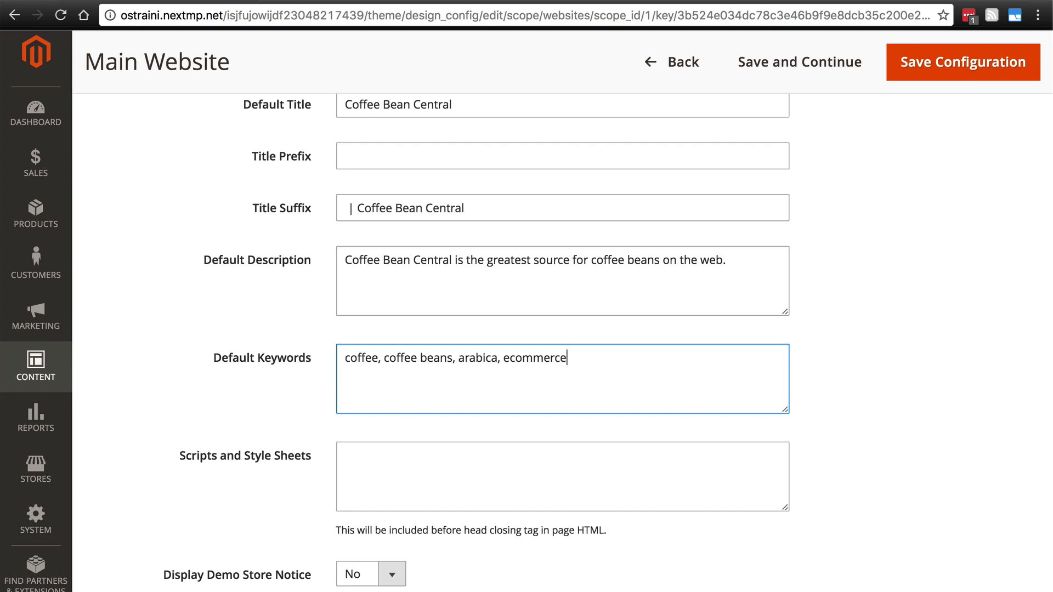
pyautogui.scroll(-3)
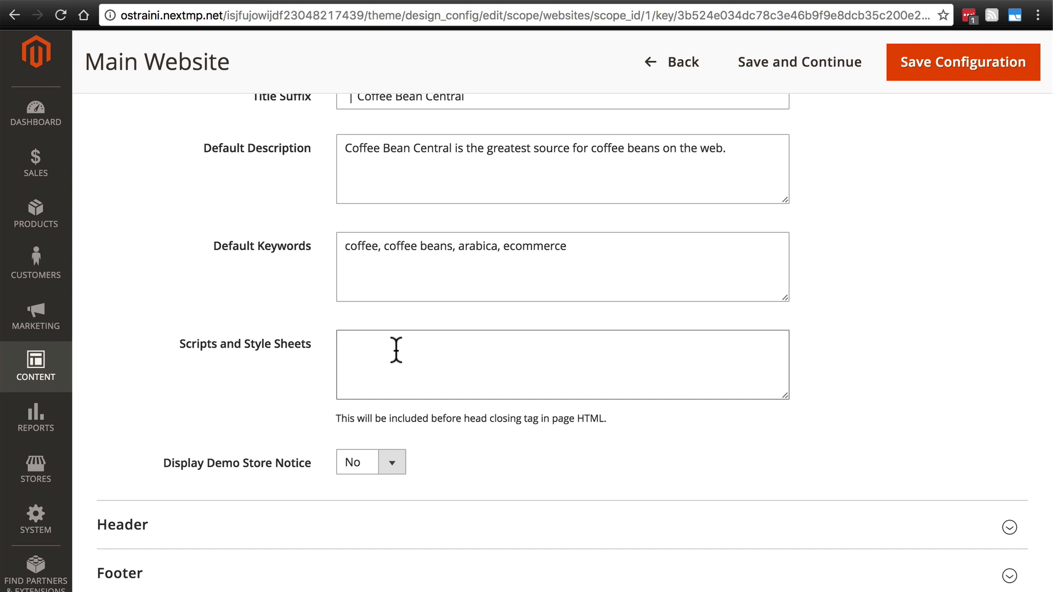
pyautogui.moveTo(210, 354)
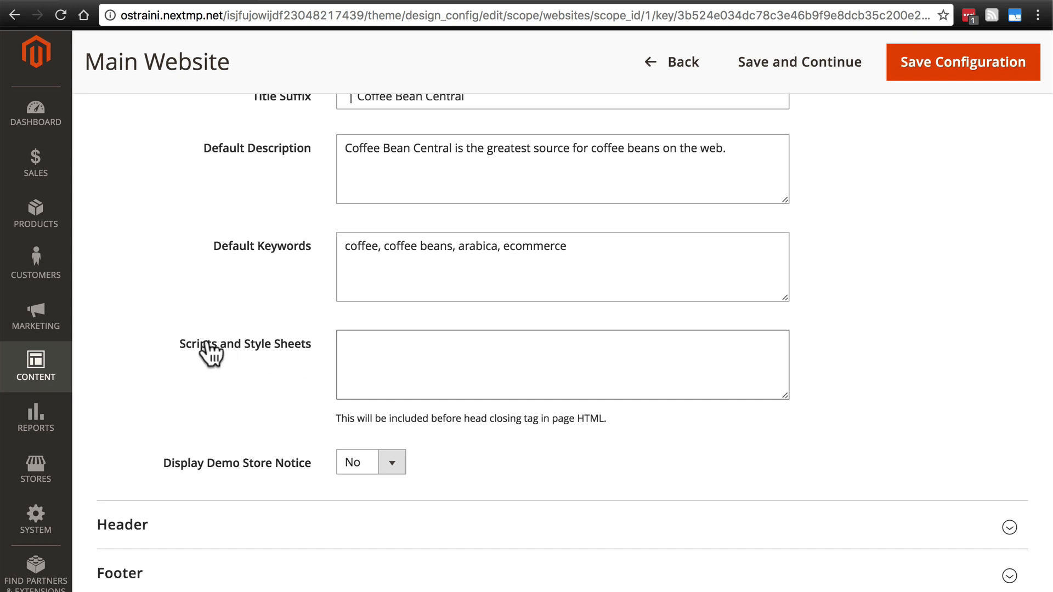
pyautogui.moveTo(233, 347)
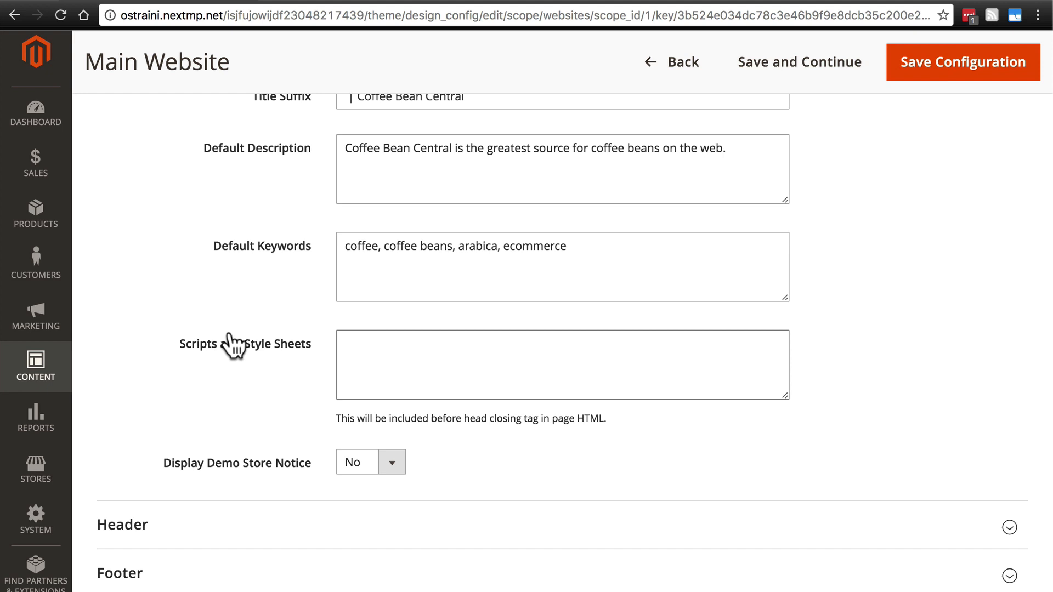
pyautogui.click(563, 365)
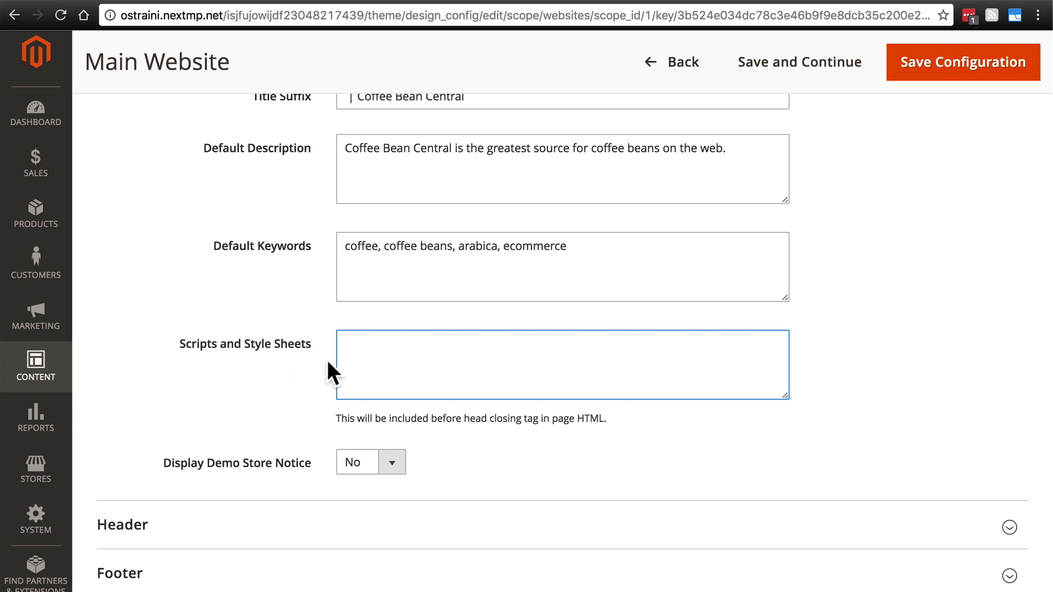
pyautogui.moveTo(385, 368)
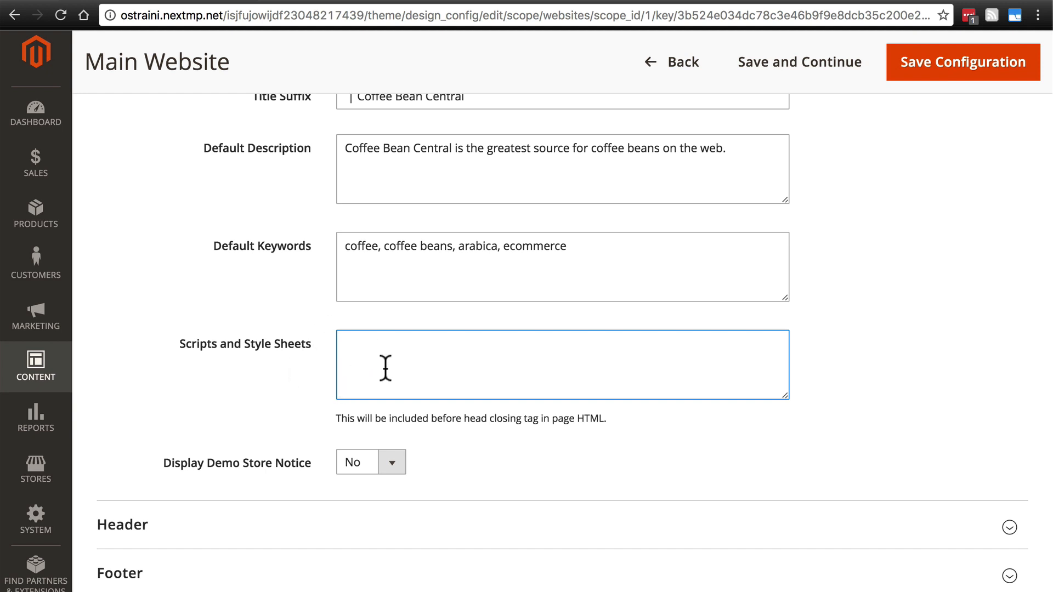
pyautogui.scroll(-3)
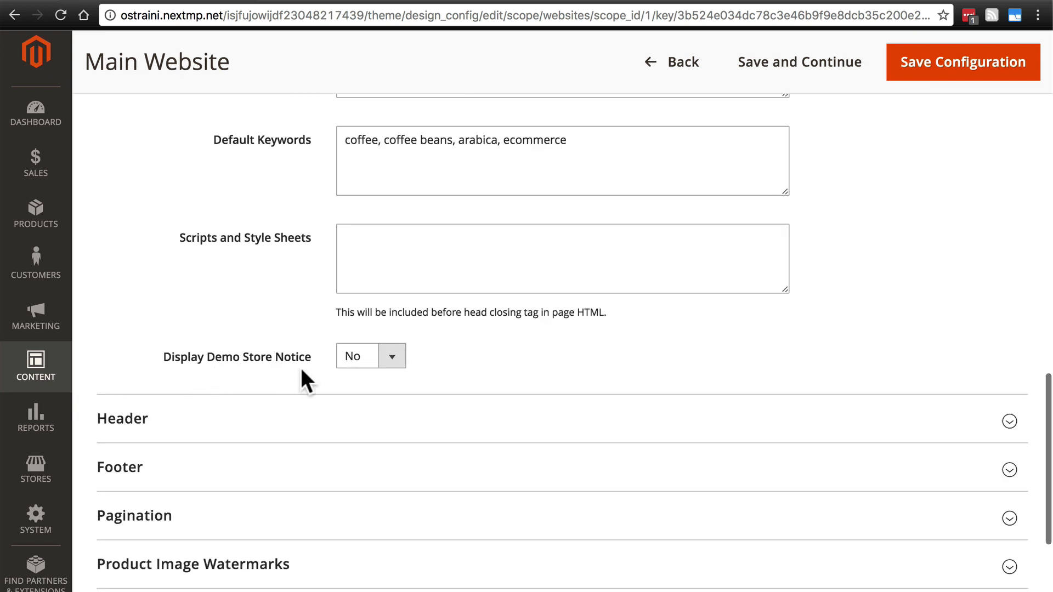
pyautogui.moveTo(225, 30)
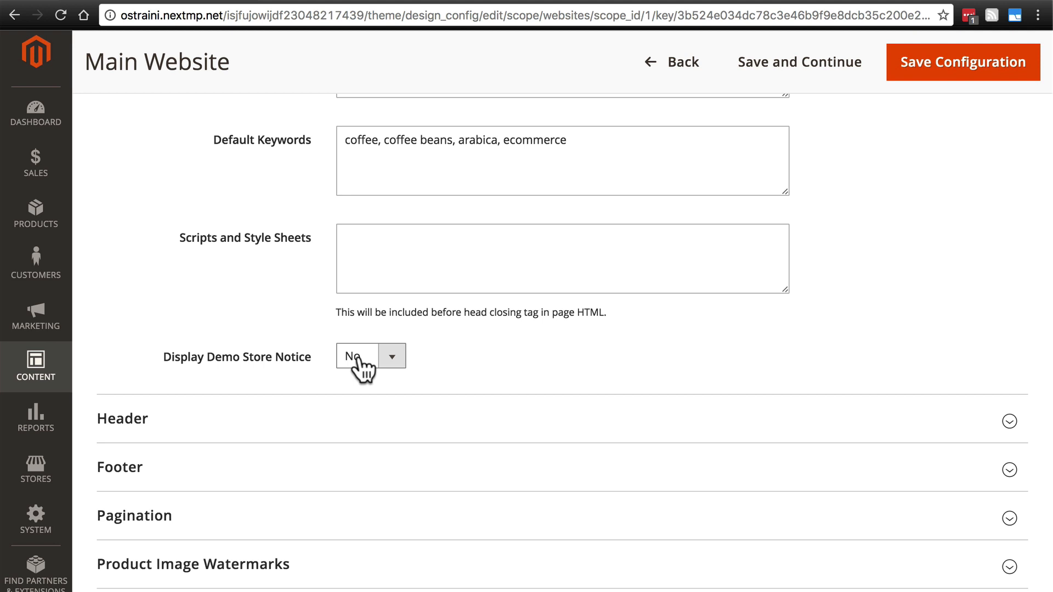
pyautogui.click(362, 356)
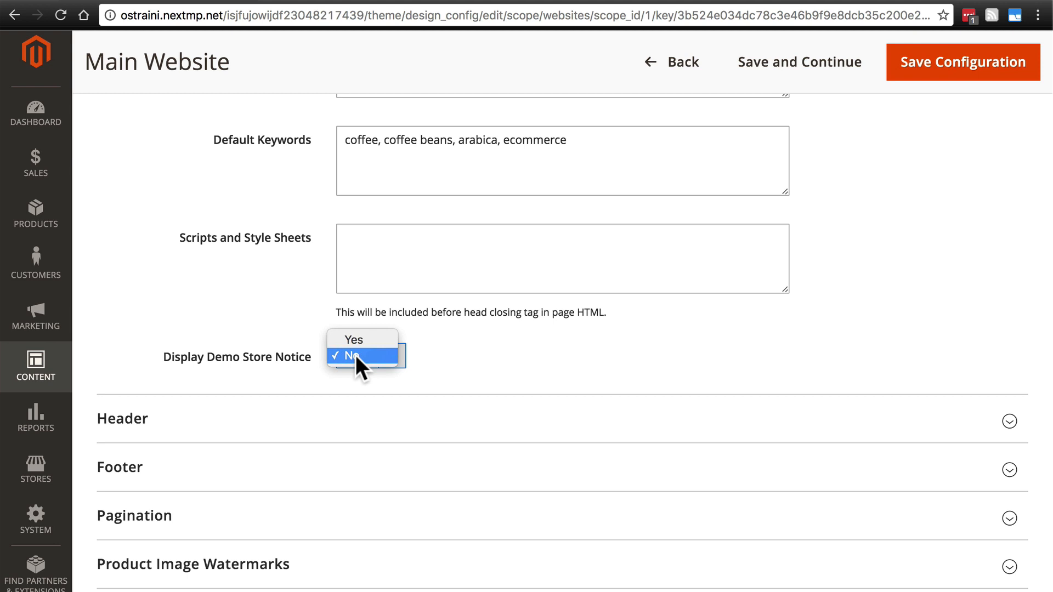
pyautogui.click(352, 355)
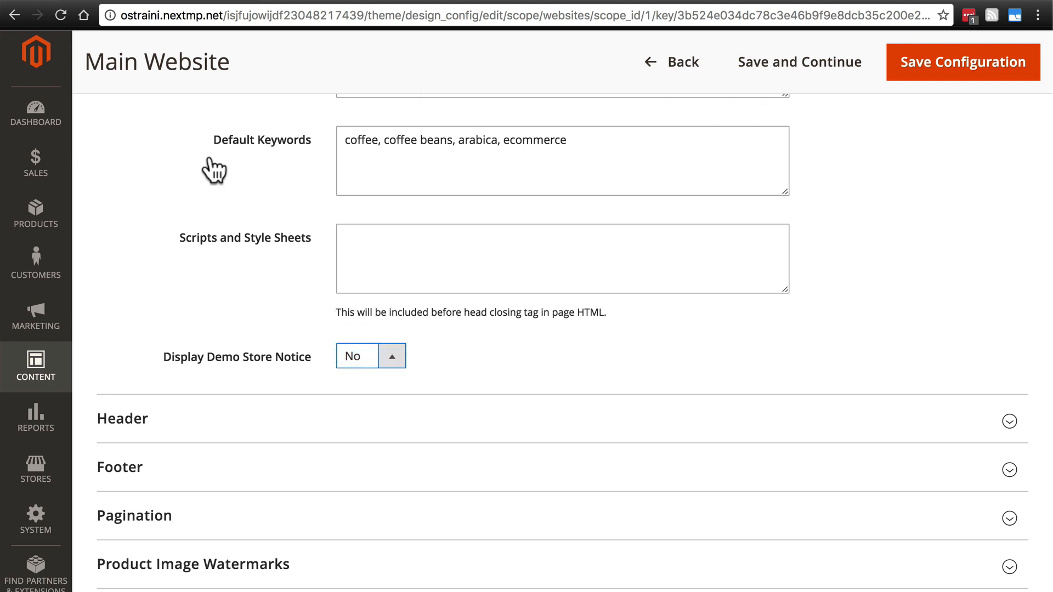
pyautogui.moveTo(182, 294)
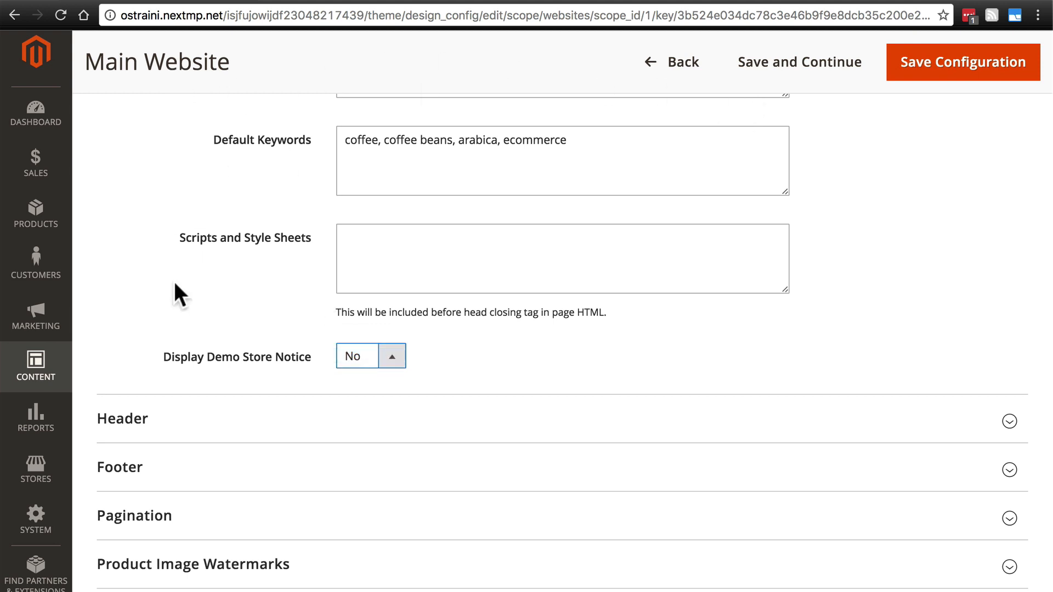